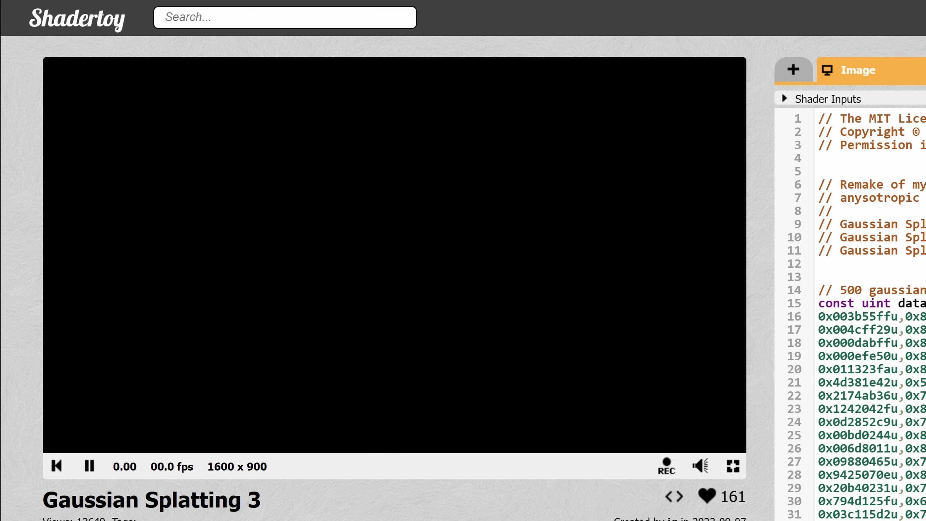
Step: Import the horn video with the Radiance Field Profile set to Splat MCMC
click(90, 467)
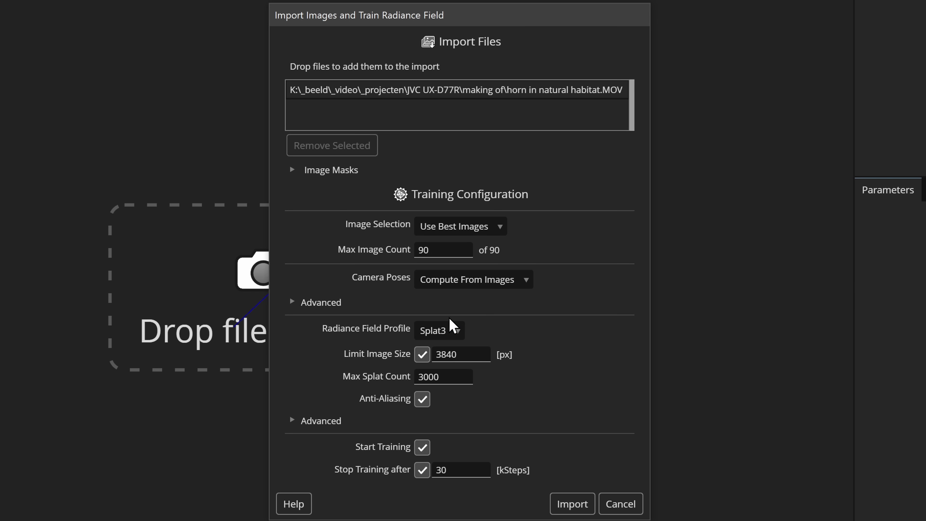
click(438, 329)
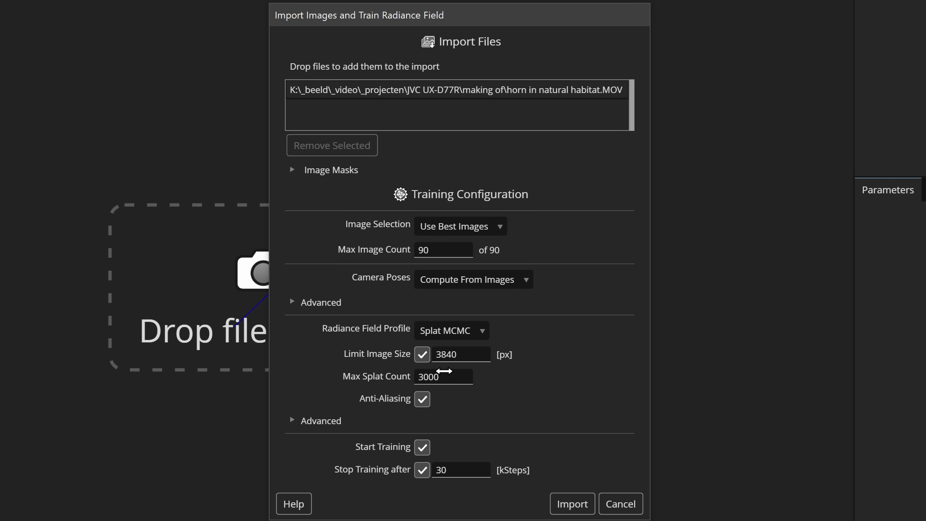
click(571, 503)
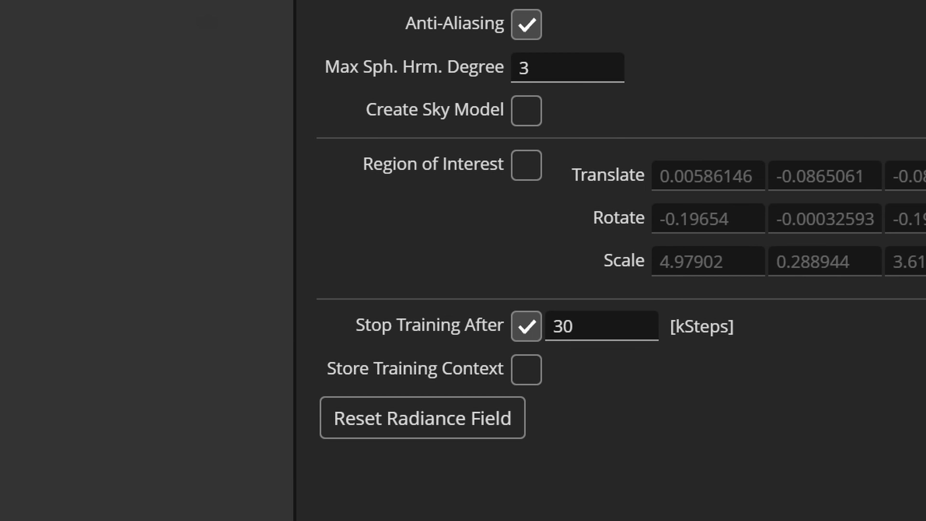
Step: Enable Store Training Context in the radiance field's training settings
click(526, 369)
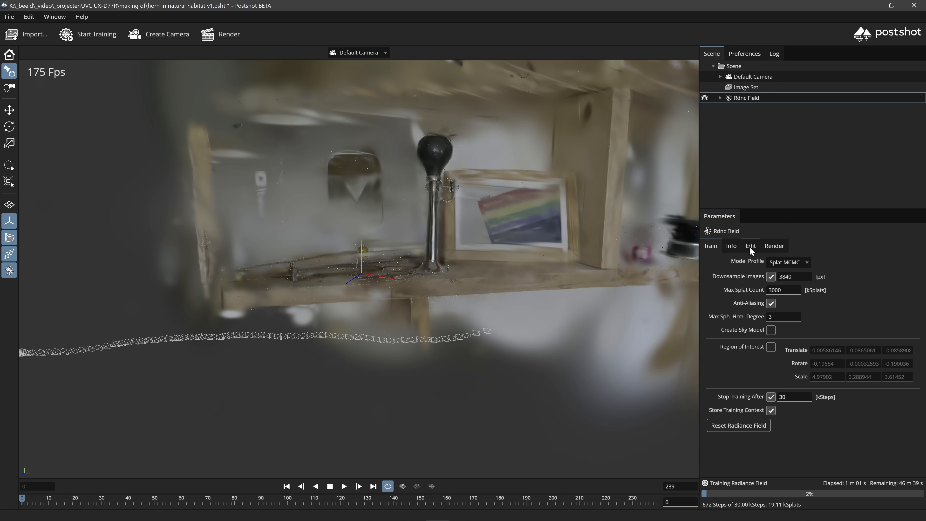
Step: Set the radiance field transform to scale 0.1, translate Z 1.5 and rotate Z -4.25
click(751, 246)
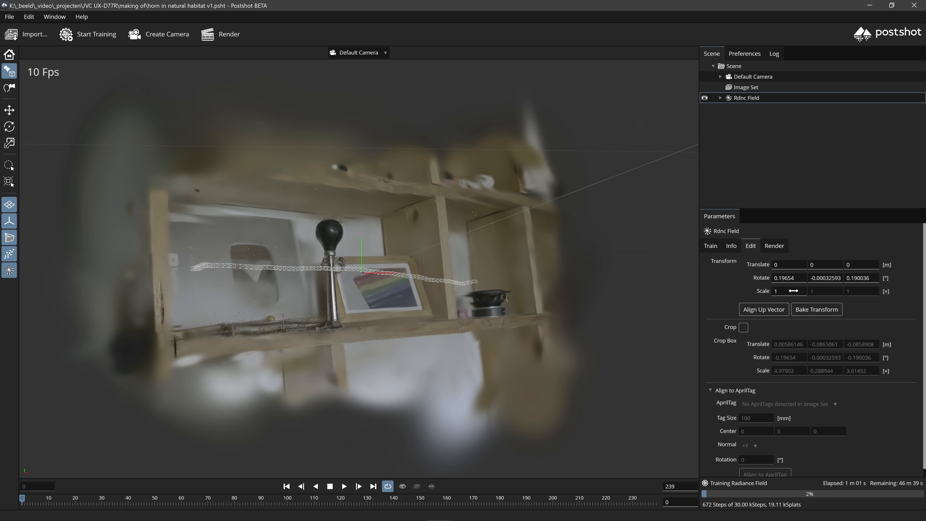
drag(790, 291, 780, 290)
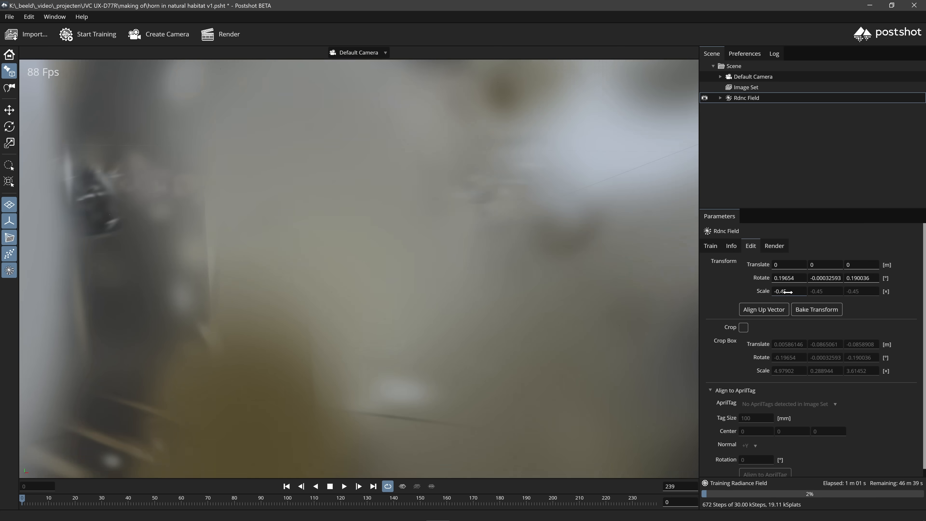
drag(788, 291, 780, 291)
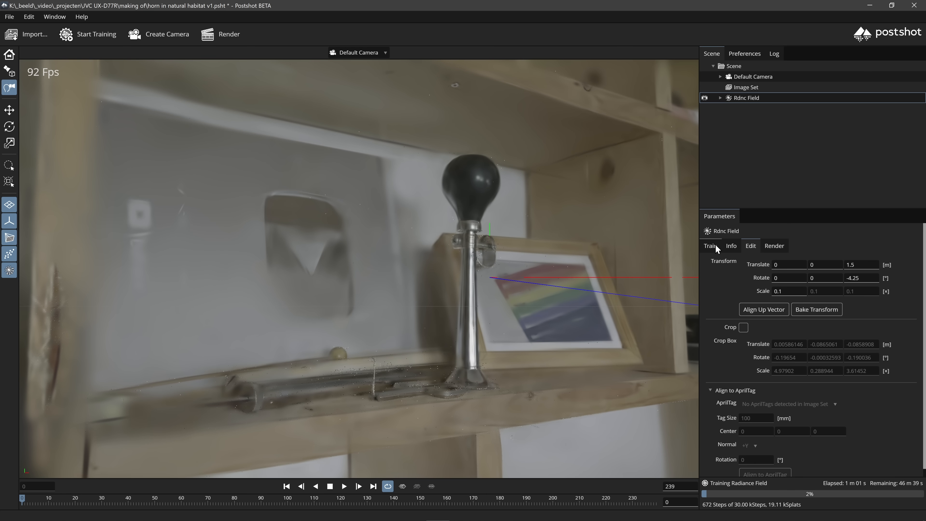
Step: Review the Default Camera settings and resume training toward 44% (about 13,421 steps)
click(753, 76)
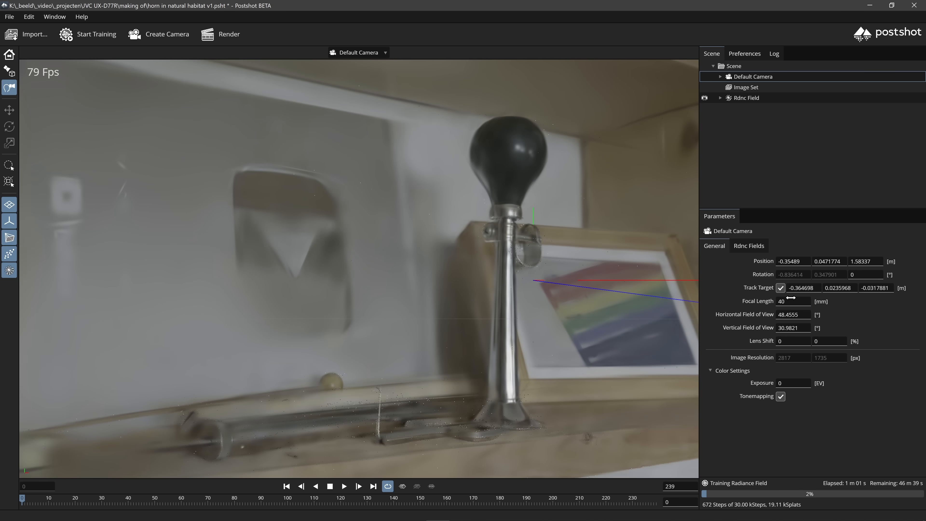
mouse_move(746, 324)
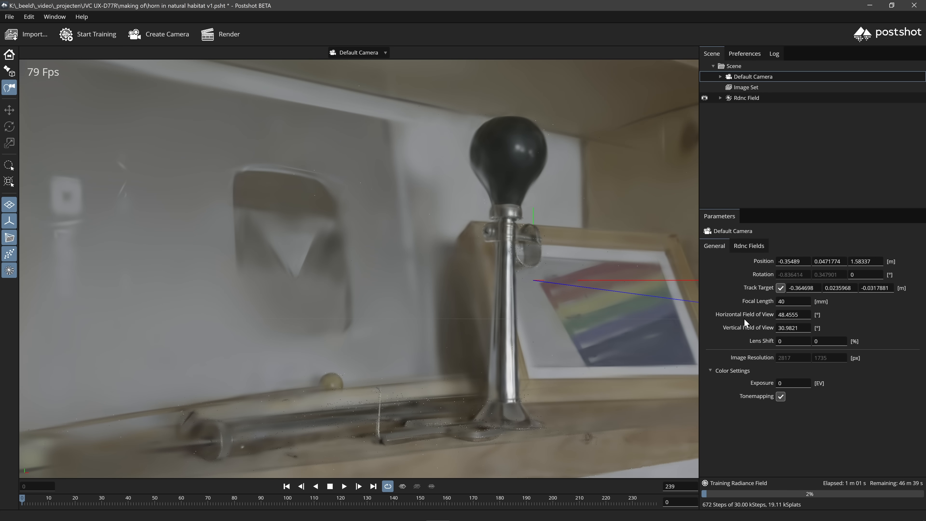
mouse_move(743, 330)
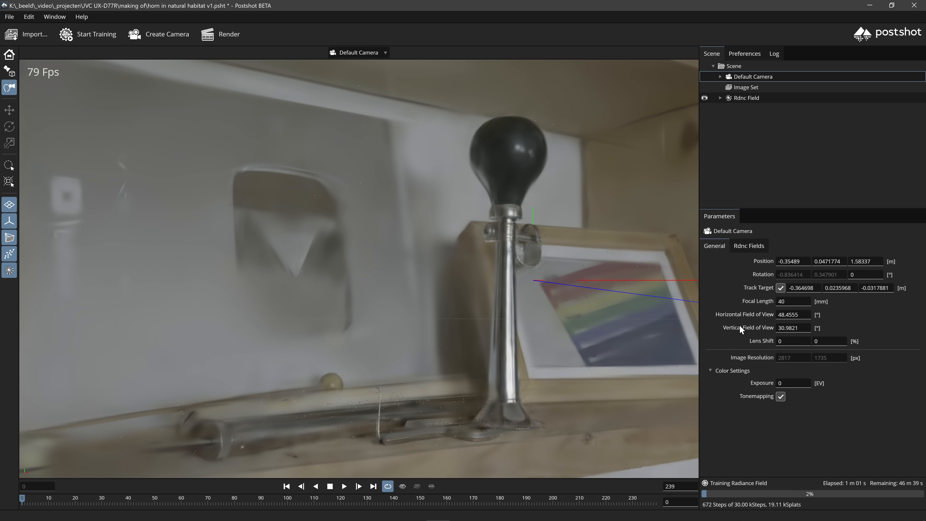
mouse_move(142, 72)
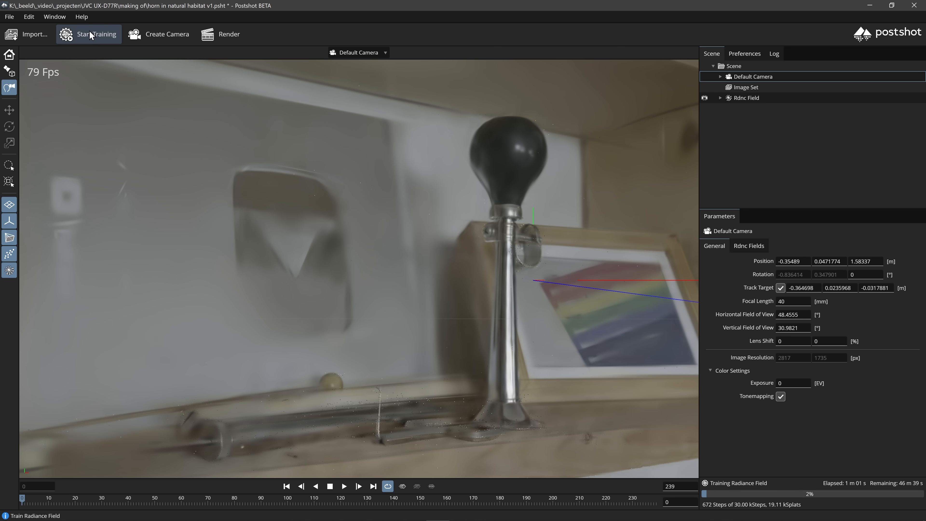
click(90, 34)
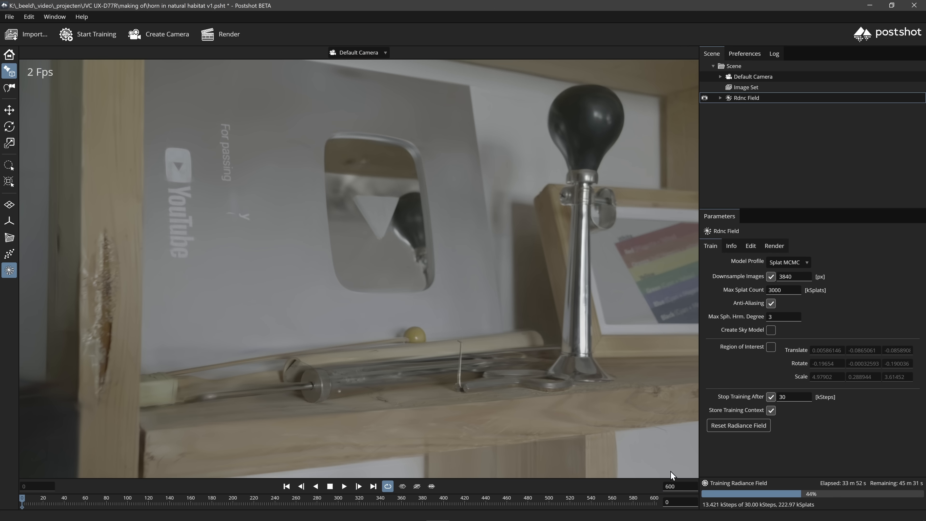
Step: Set the Scene frame rate to 60 NTSC (~59.94 fps)
click(752, 76)
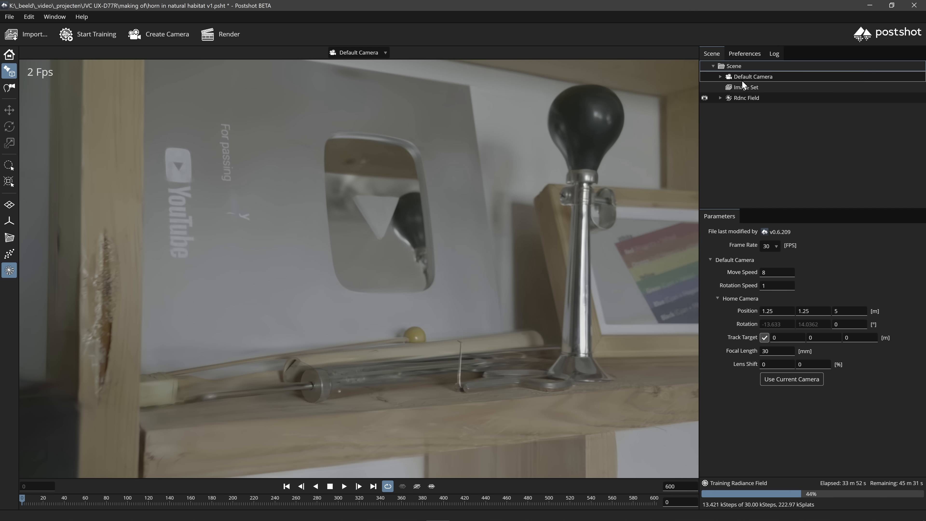
click(778, 245)
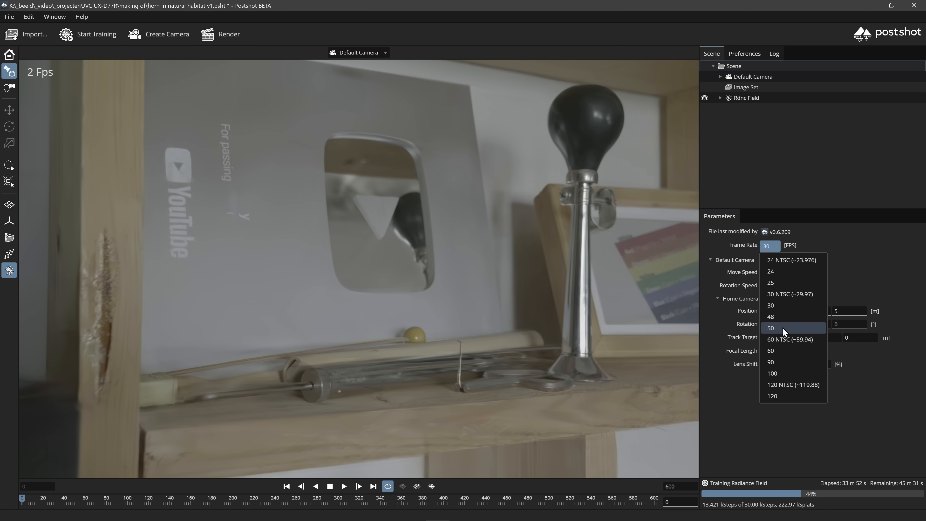
click(790, 339)
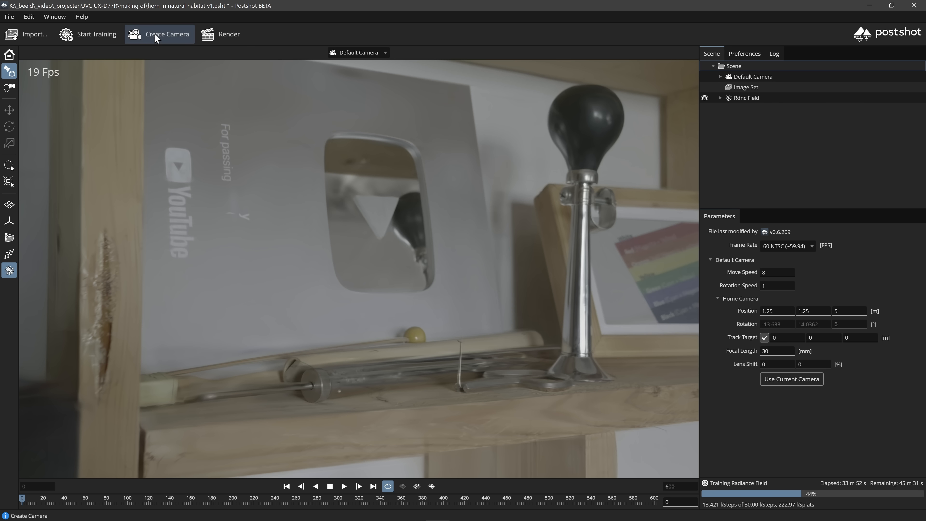
Step: Create a camera from the current view and keyframe its path around the horn across the timeline
click(159, 34)
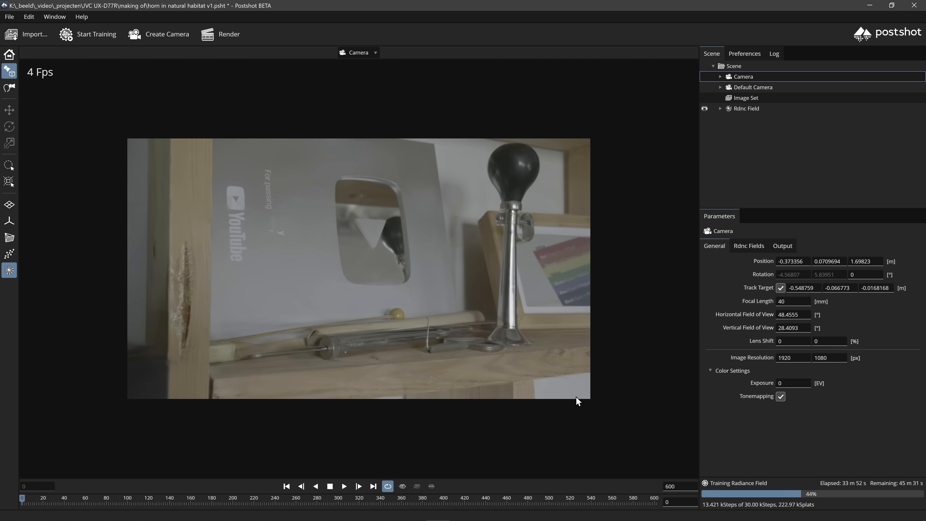
mouse_move(64, 497)
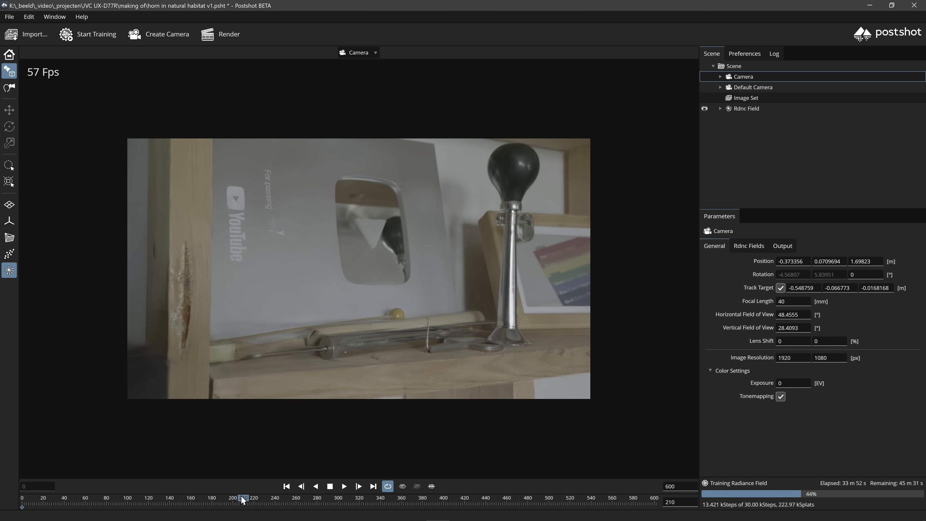
drag(241, 499, 234, 500)
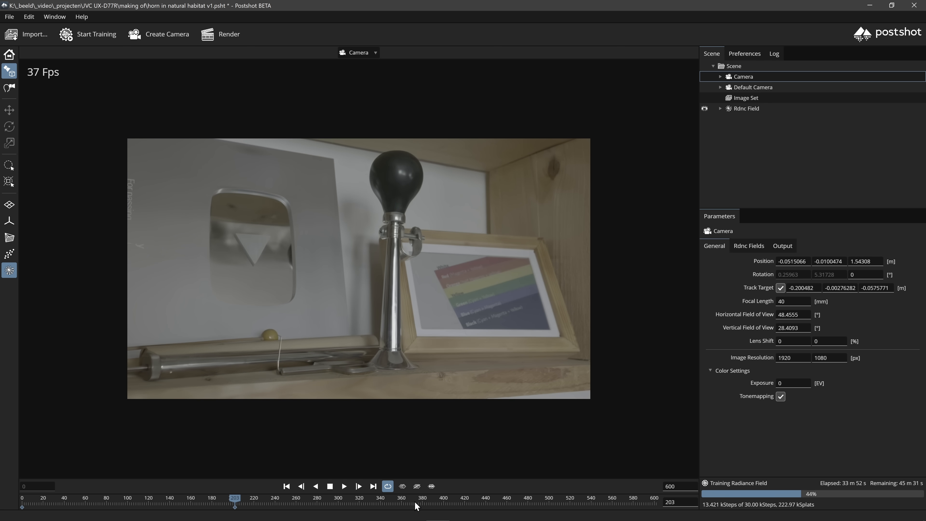
drag(235, 498, 455, 498)
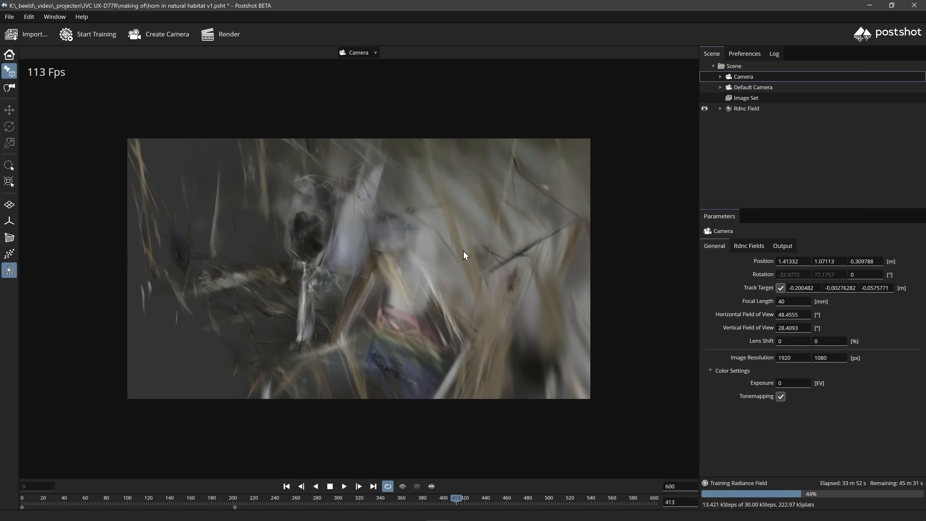
drag(465, 256, 412, 426)
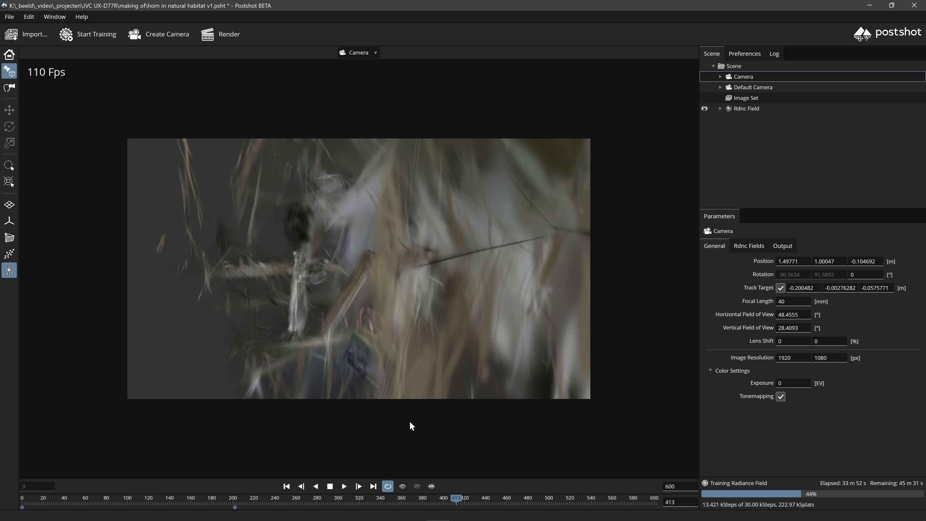
drag(456, 497, 476, 497)
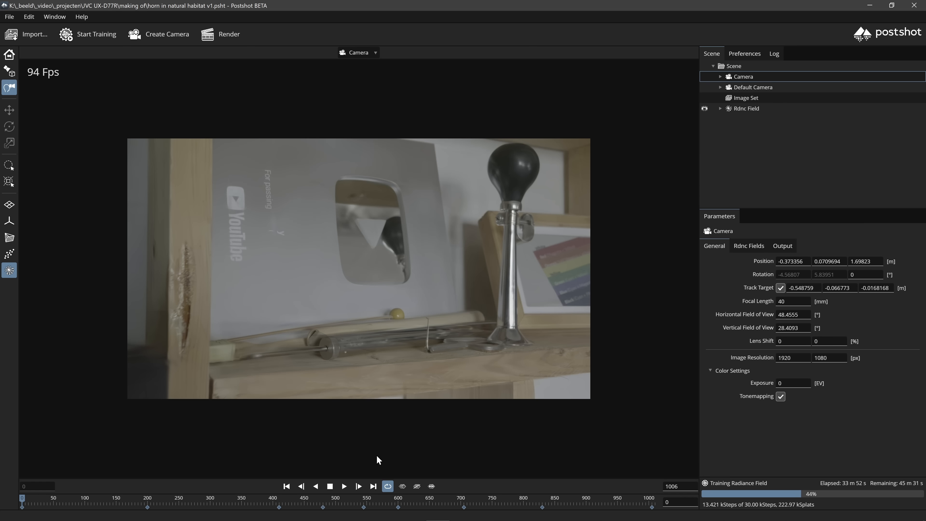
Step: Play back the camera animation, stop it, and scrub to another frame of the 1006-frame timeline
click(344, 486)
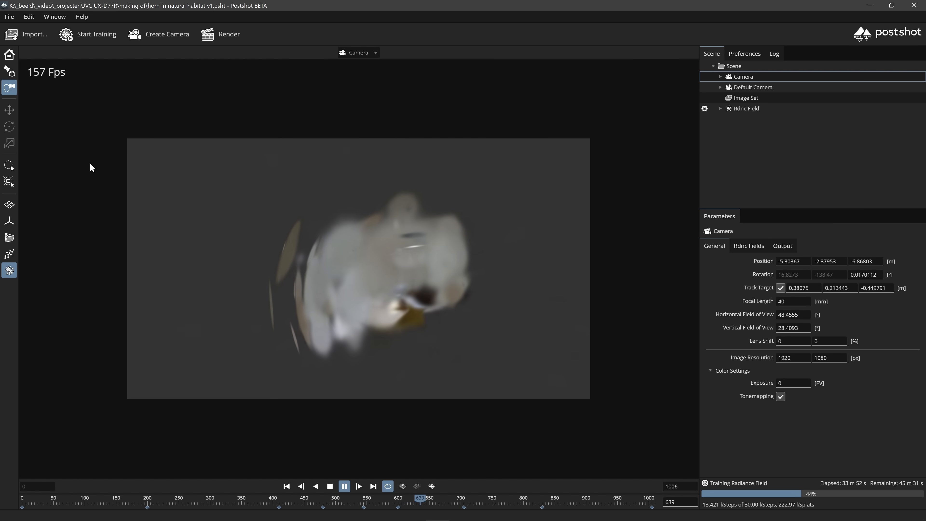
click(500, 498)
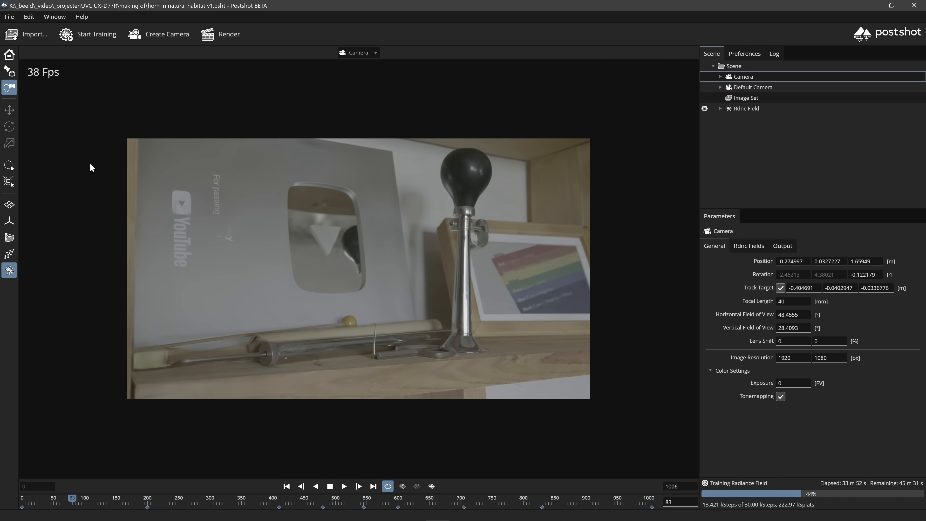
drag(71, 498, 224, 498)
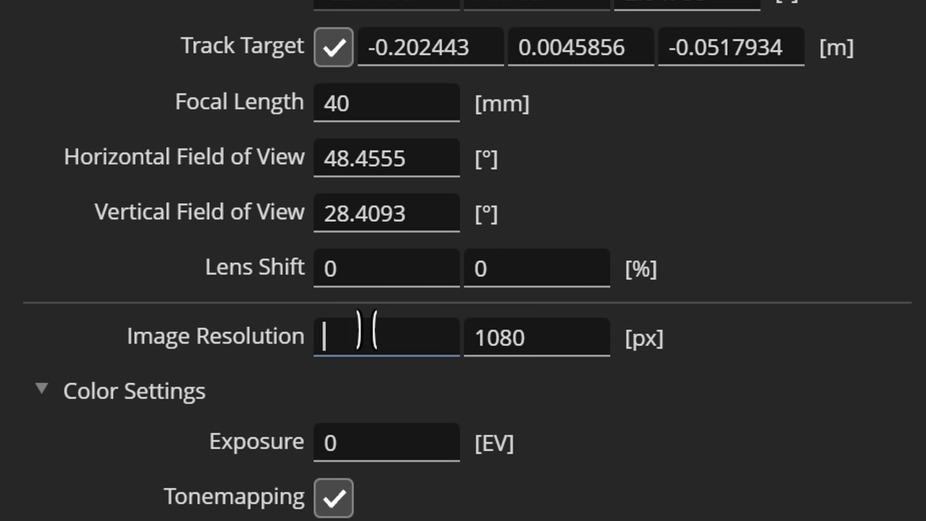
Step: Set the camera's image resolution width to 3840 for 3840×2160 output
text(3840)
click(537, 337)
text(2160)
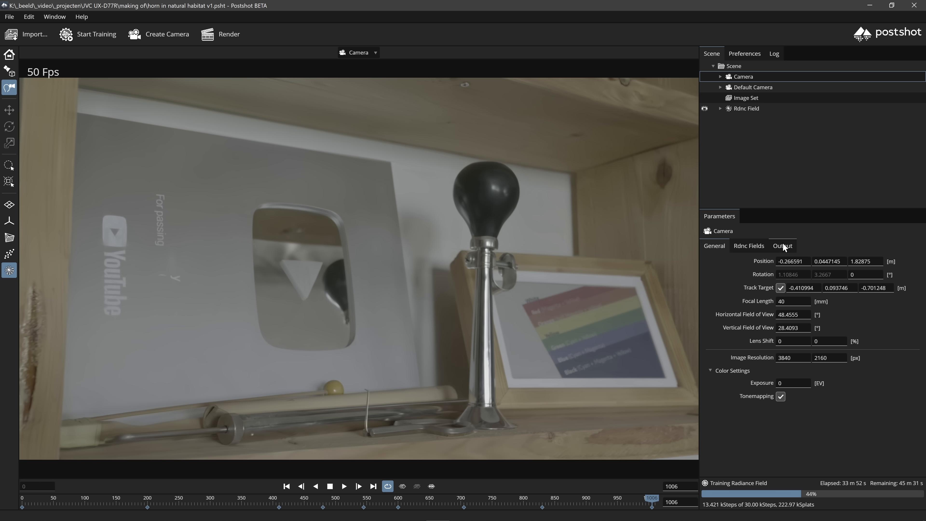
Step: Set the render output to OpenEXR images in a new 'horn in natural habitat v1 c1' folder
click(782, 246)
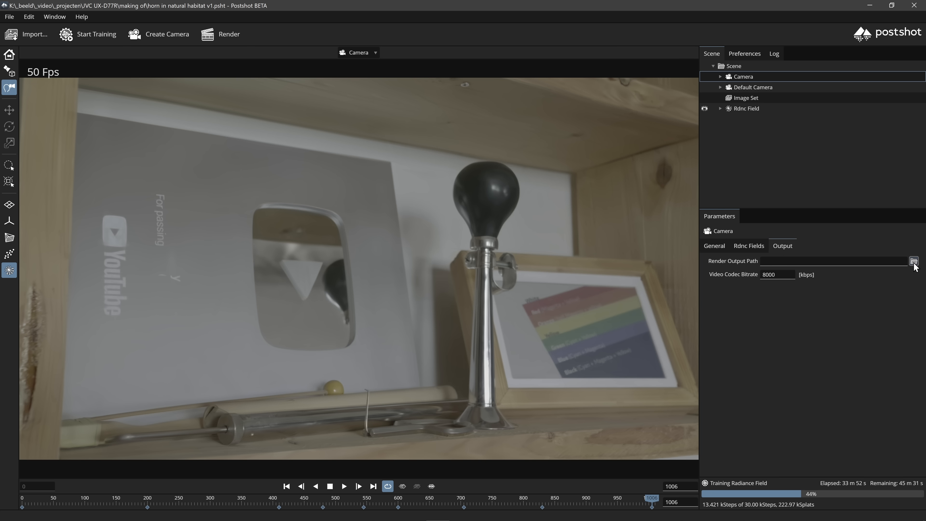
click(914, 260)
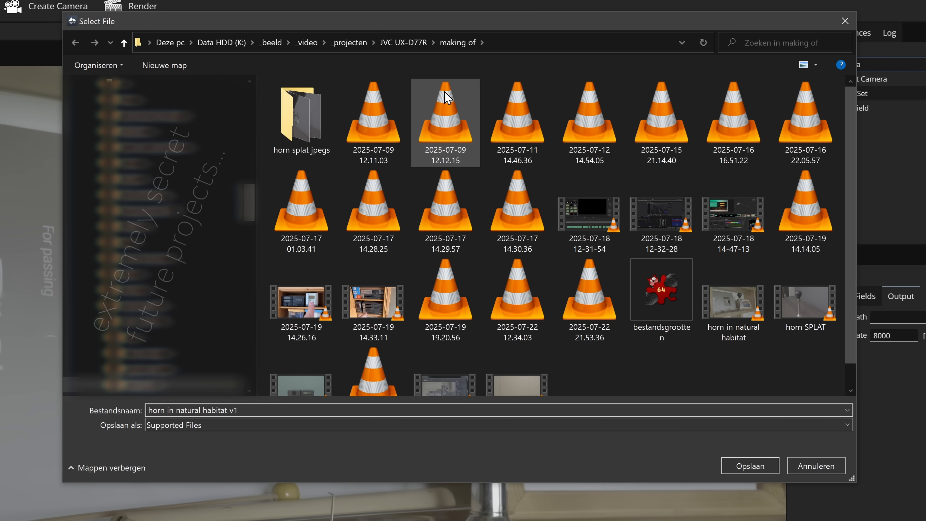
text(c1-=)
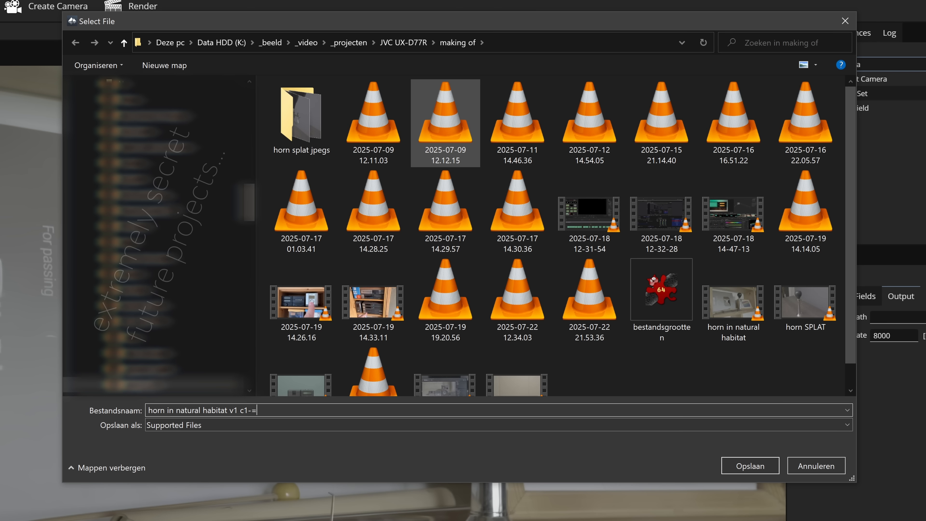
key(Backspace)
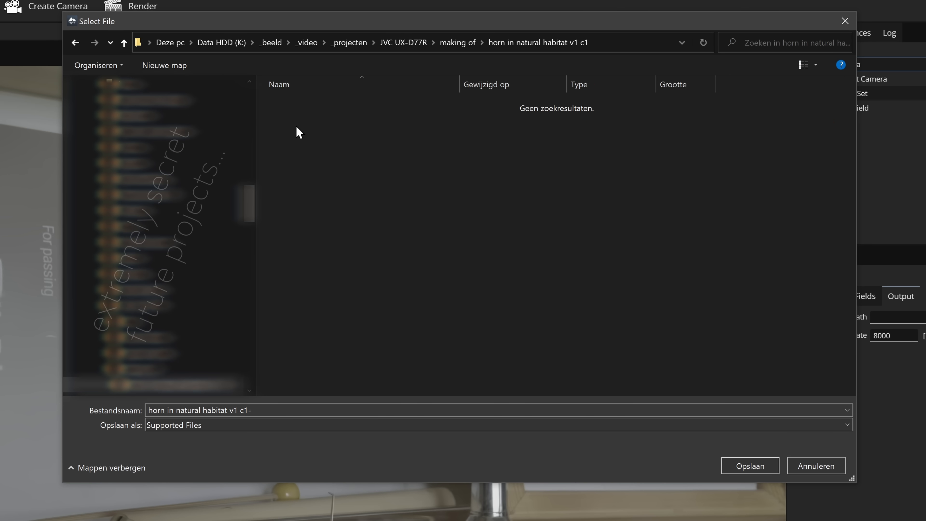
click(498, 424)
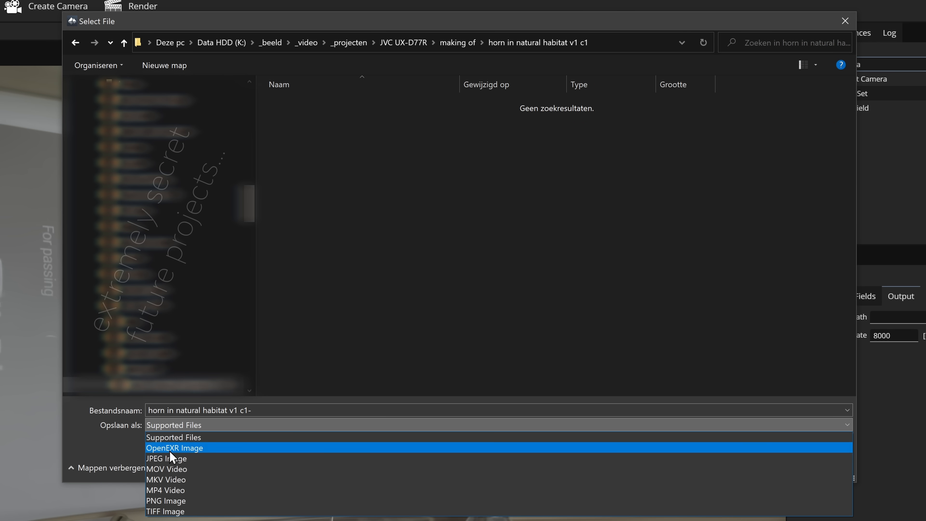
mouse_move(185, 454)
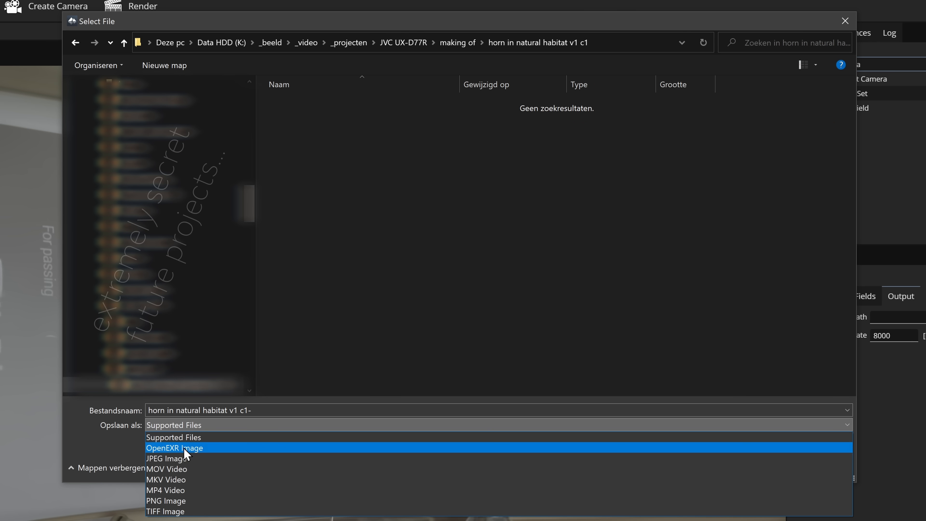
click(174, 448)
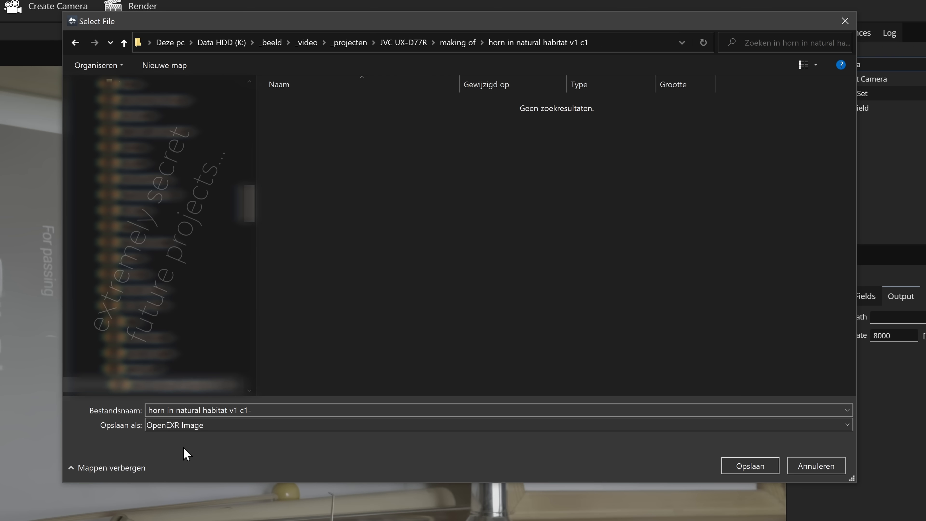
mouse_move(321, 464)
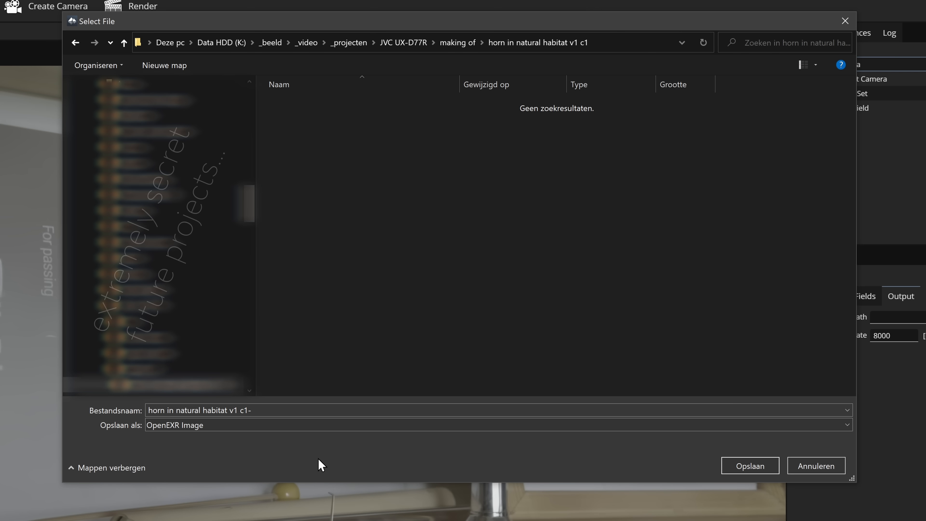
mouse_move(750, 465)
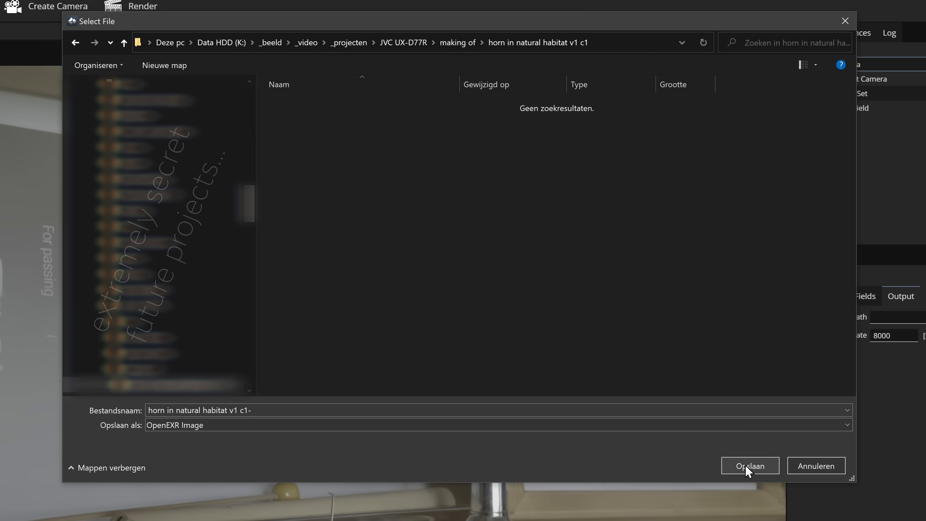
click(750, 465)
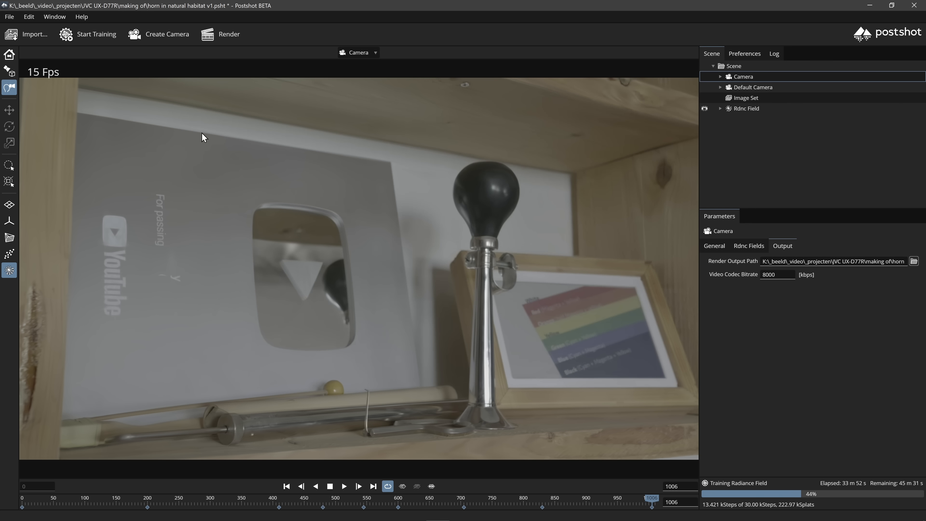
mouse_move(228, 33)
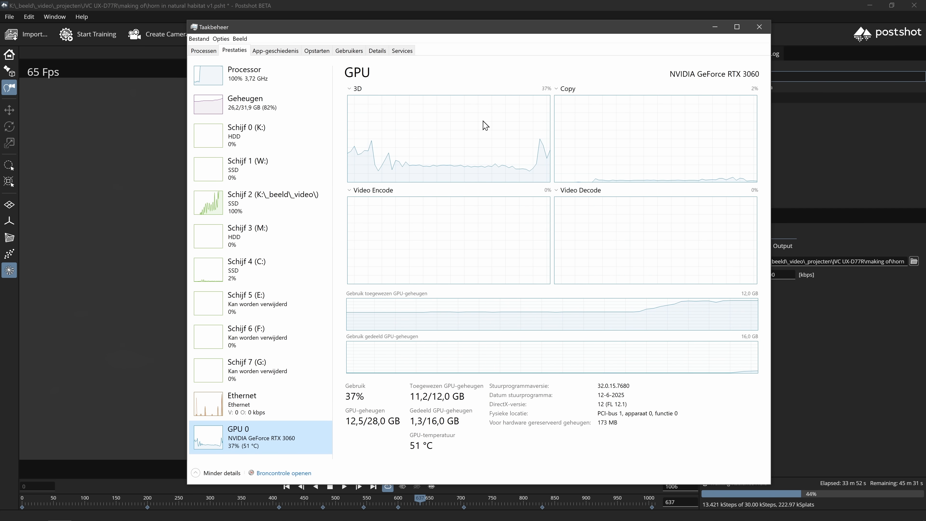
Step: Show the K: video SSD's disk activity graph, running at 100%
click(260, 202)
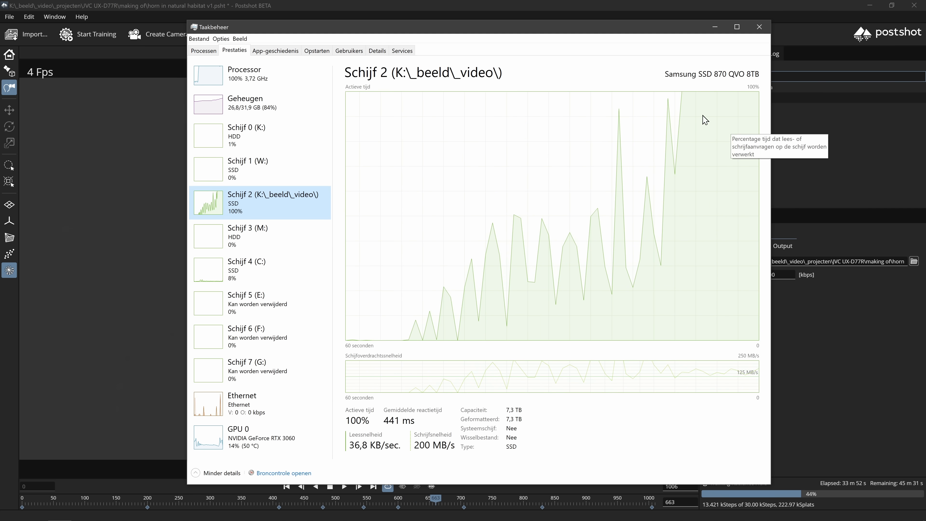
Step: Show the Video SSD (K:) properties: 7.27 TB used, 4.45 GB free
click(759, 27)
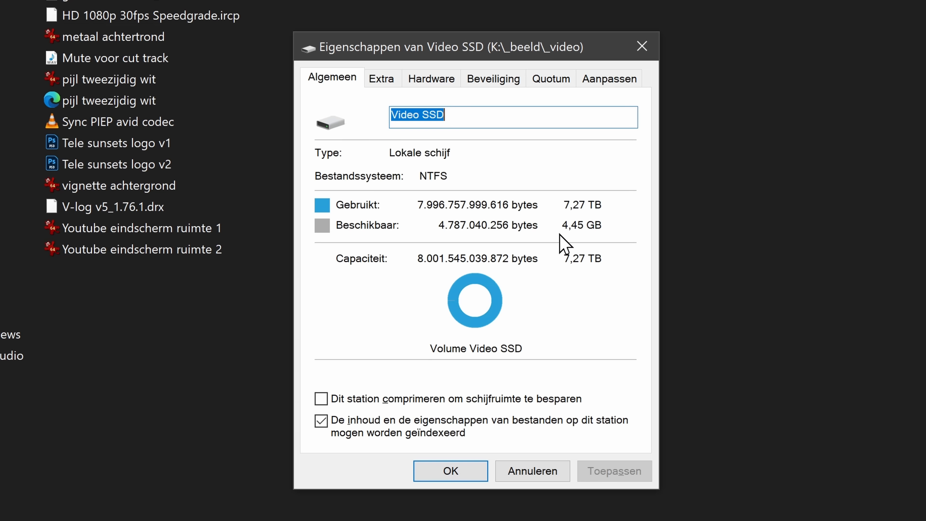
mouse_move(586, 274)
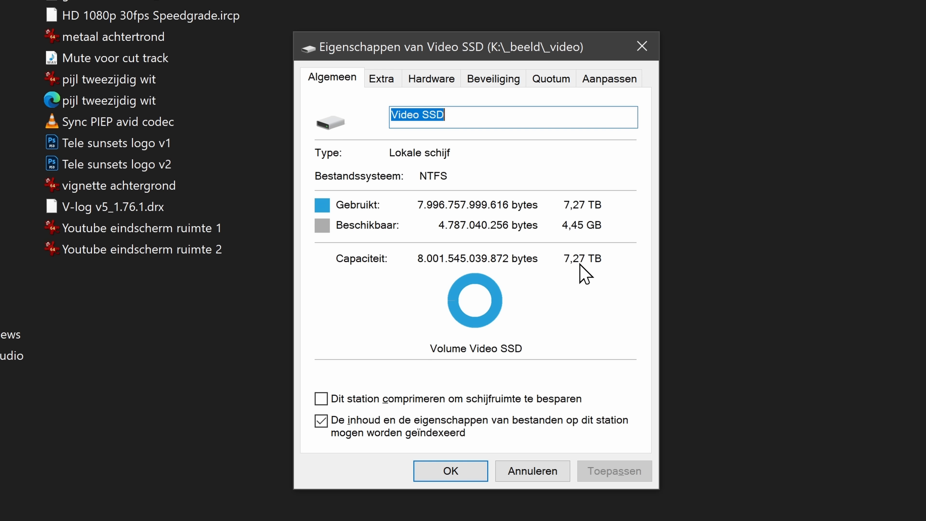
mouse_move(569, 273)
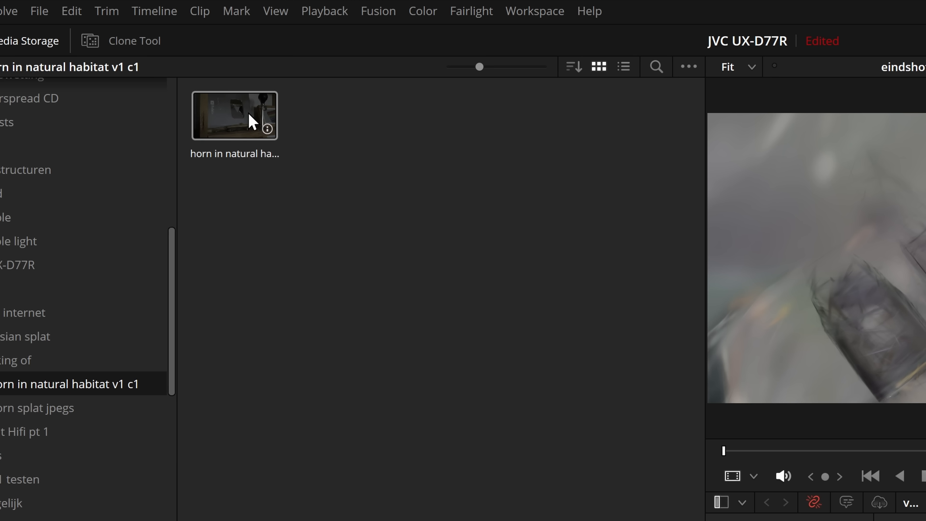
Step: Show the rendered horn EXR frames as one sequence clip via Frame Display Mode, then move to the timeline
click(234, 115)
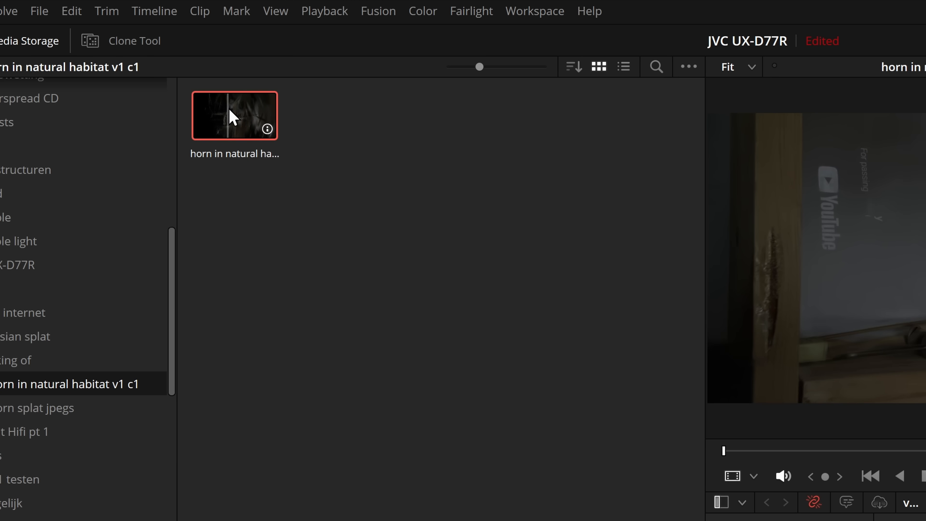
click(688, 67)
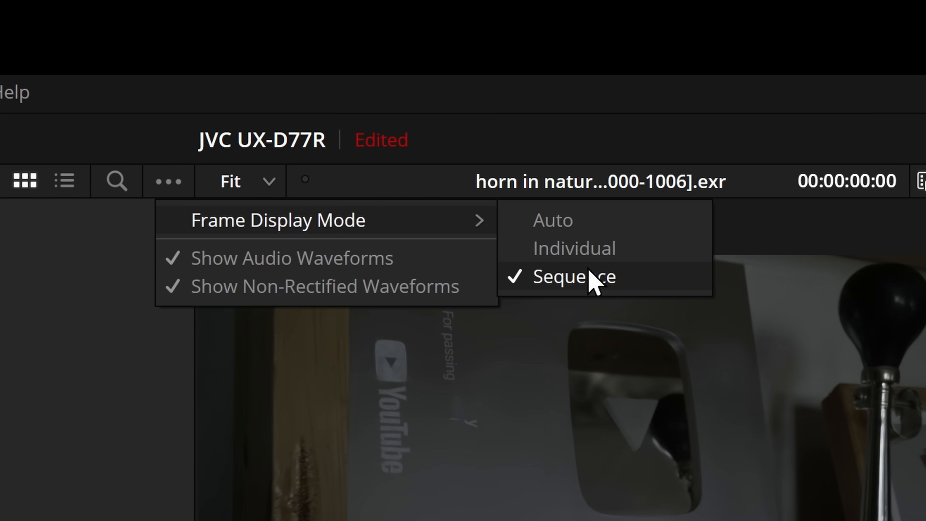
mouse_move(624, 298)
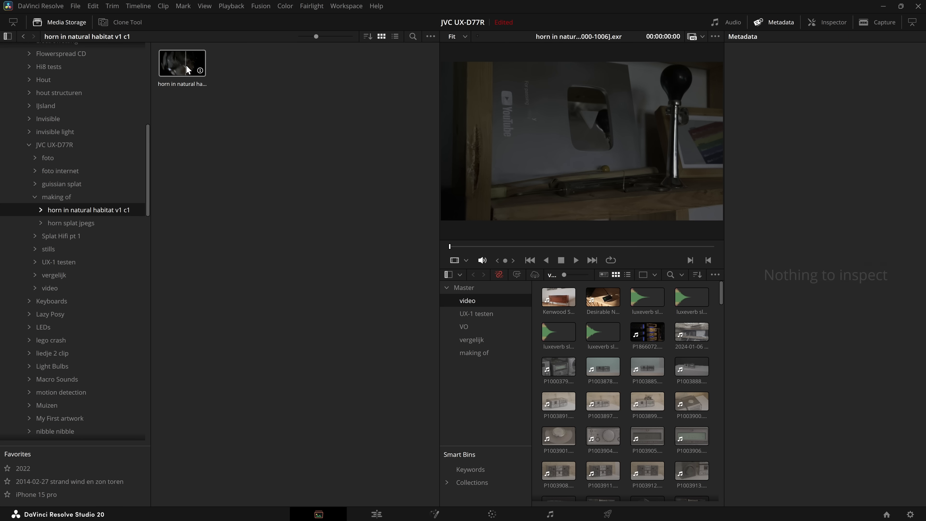
click(182, 63)
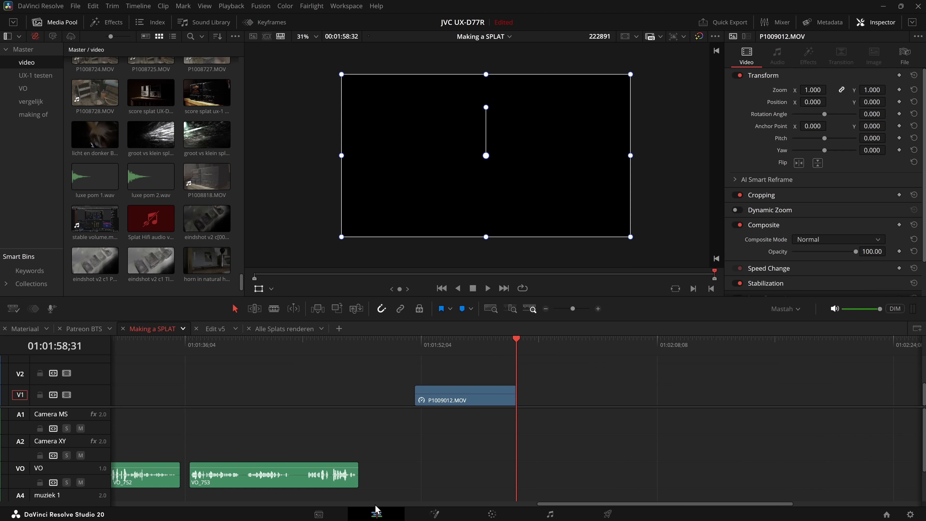
Step: Drag the horn EXR sequence onto track V2 after the P1009012 clip and head to colour grading
drag(207, 260, 538, 384)
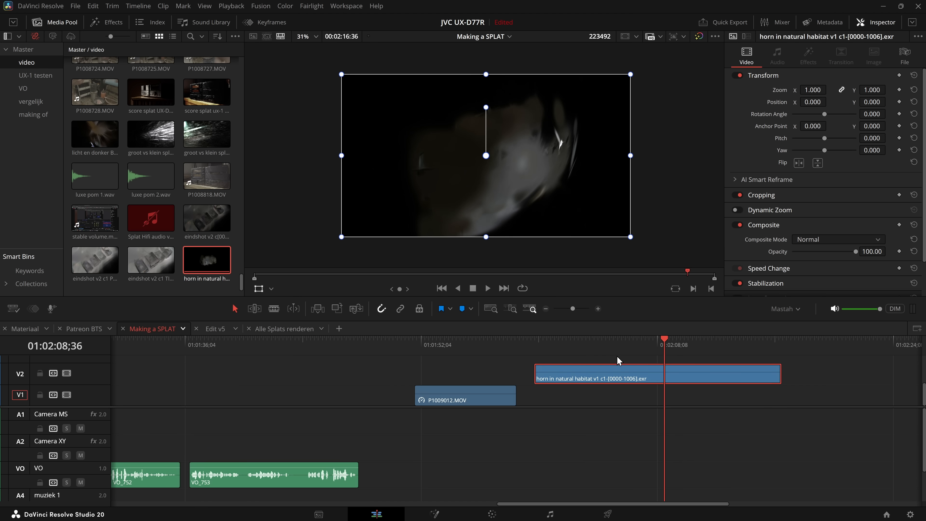
click(465, 394)
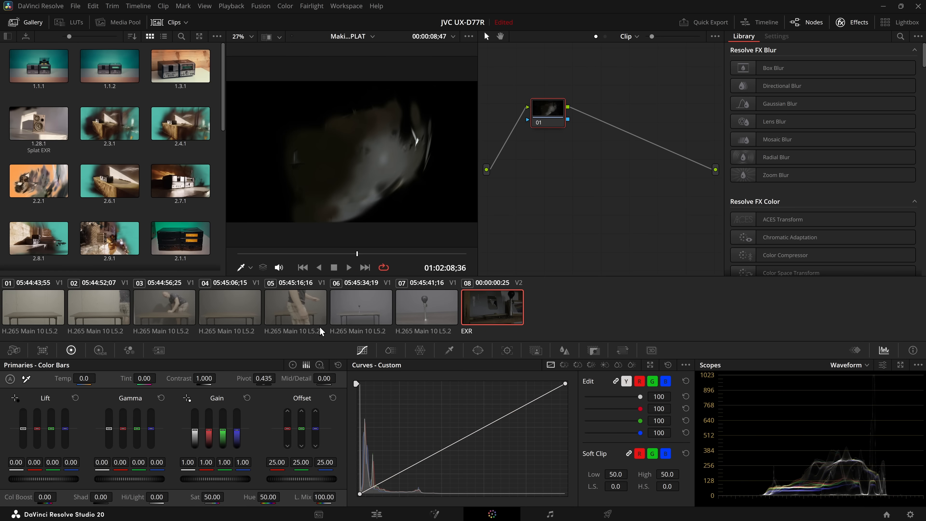
mouse_move(218, 161)
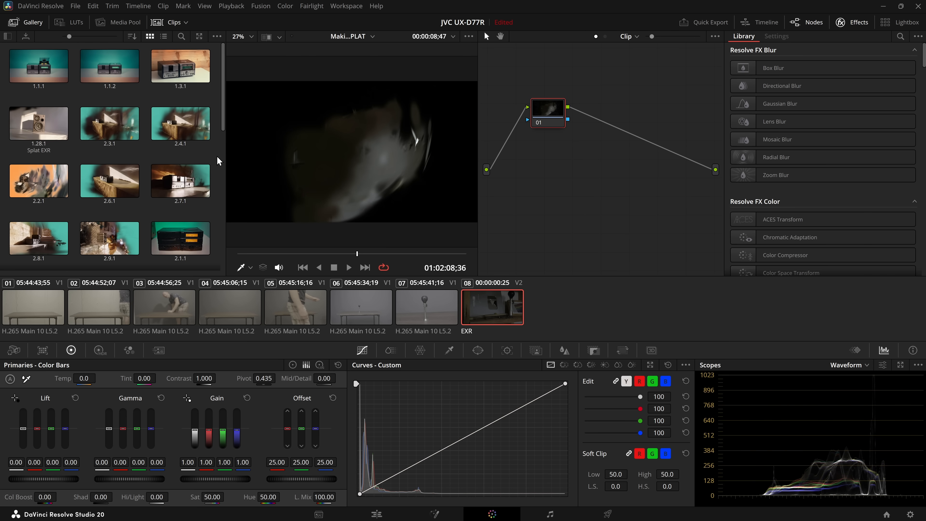
Step: Apply the multi-node Filmbox grade to the horn clip, brighten it, and return to the edit timeline
scroll(down, 3)
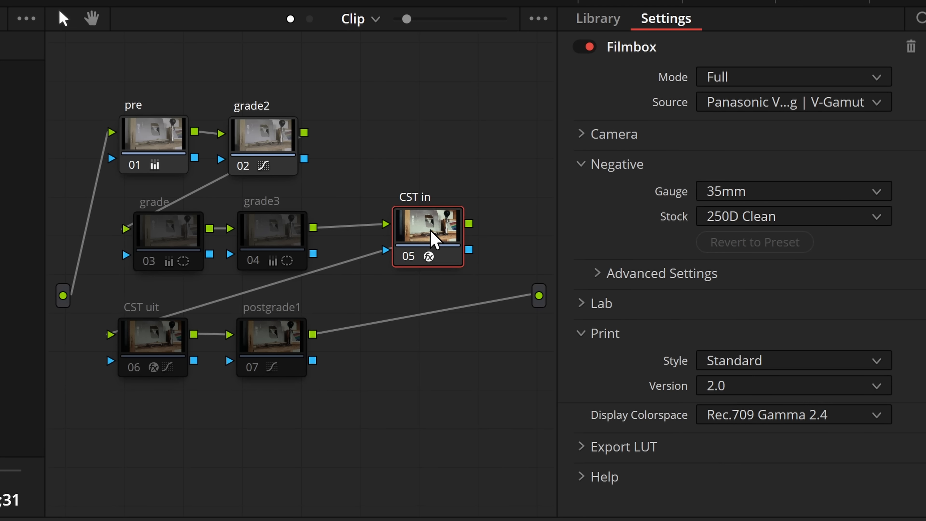
mouse_move(607, 168)
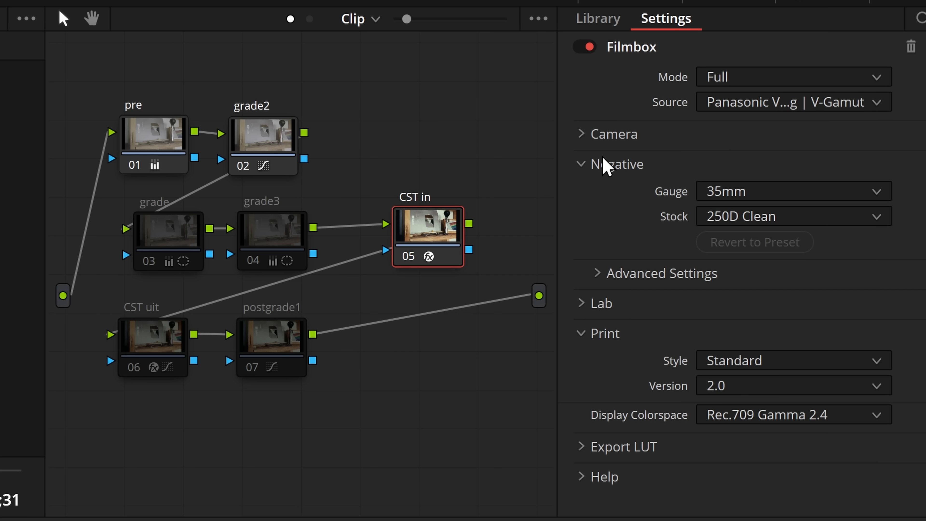
mouse_move(621, 340)
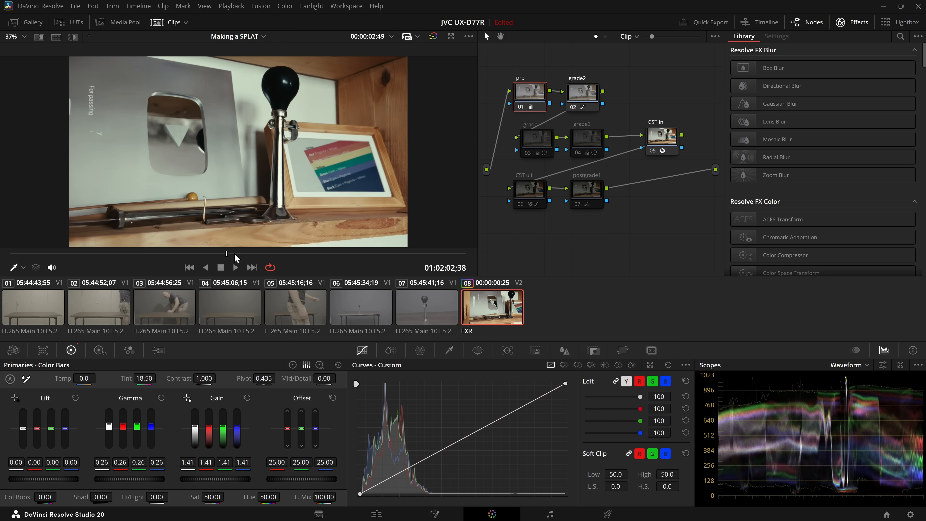
click(235, 267)
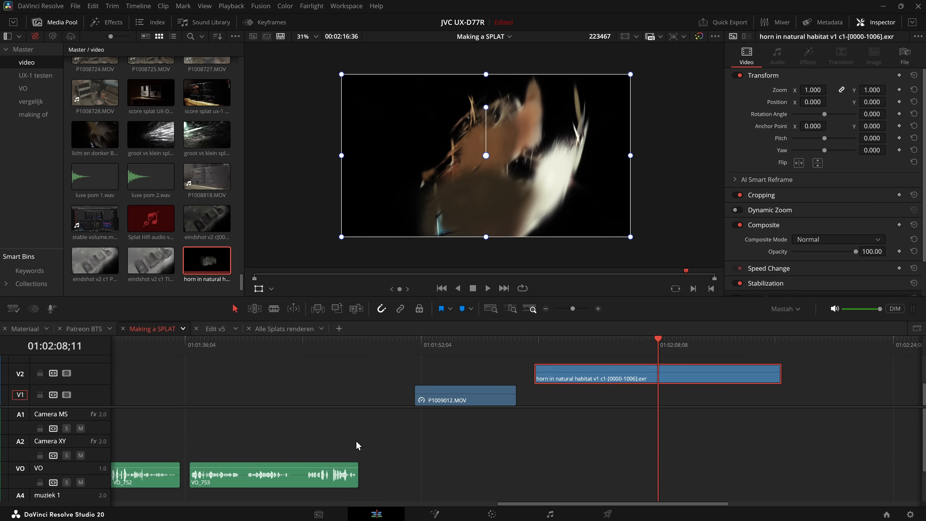
mouse_move(324, 319)
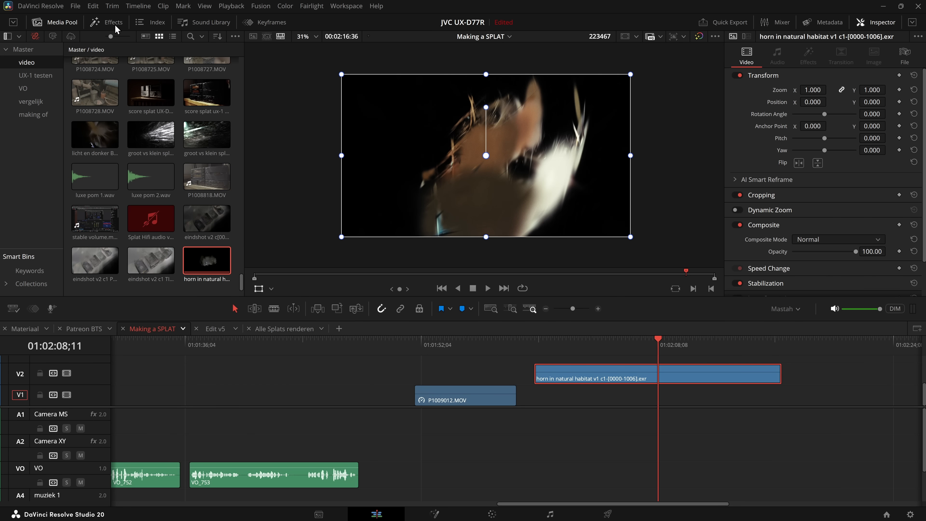
Step: Place a Solid Color generator on V1 under the EXR clip and set its colour to #53b1ec
click(106, 22)
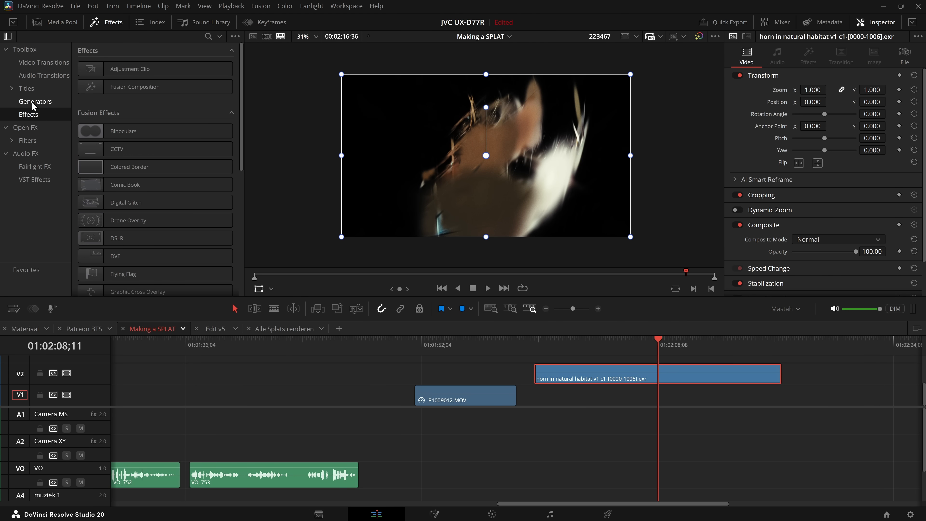
click(35, 101)
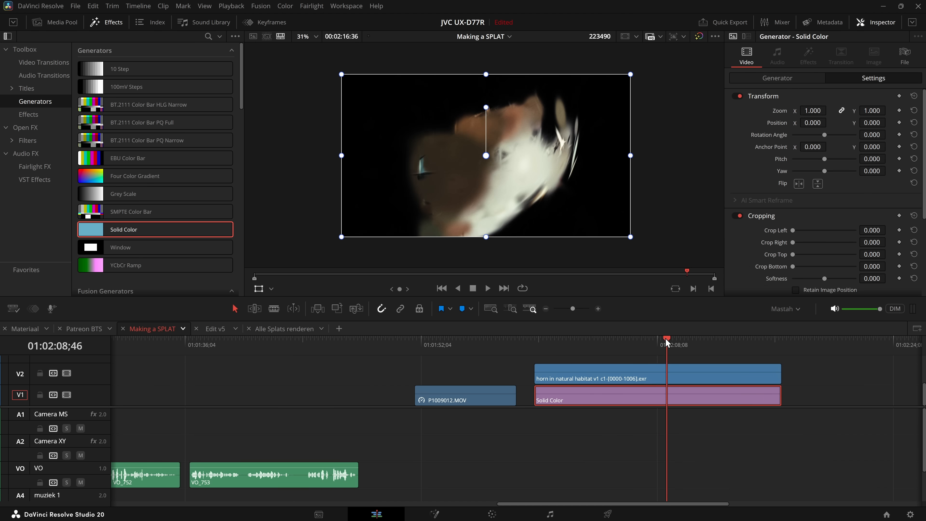
click(801, 111)
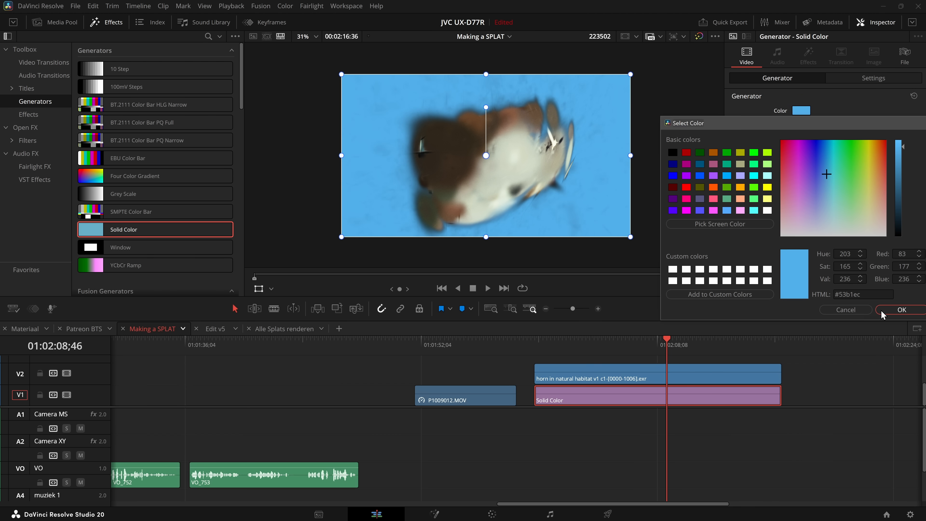
click(900, 310)
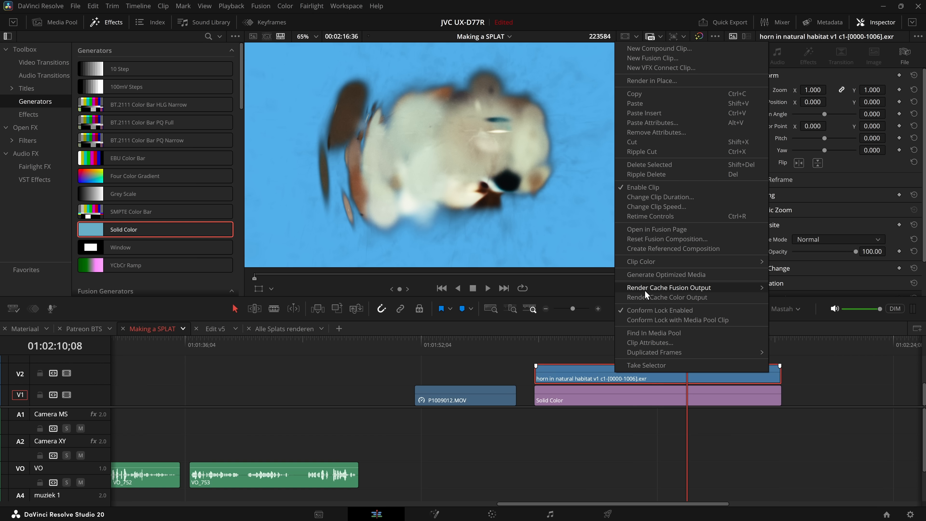
mouse_move(650, 217)
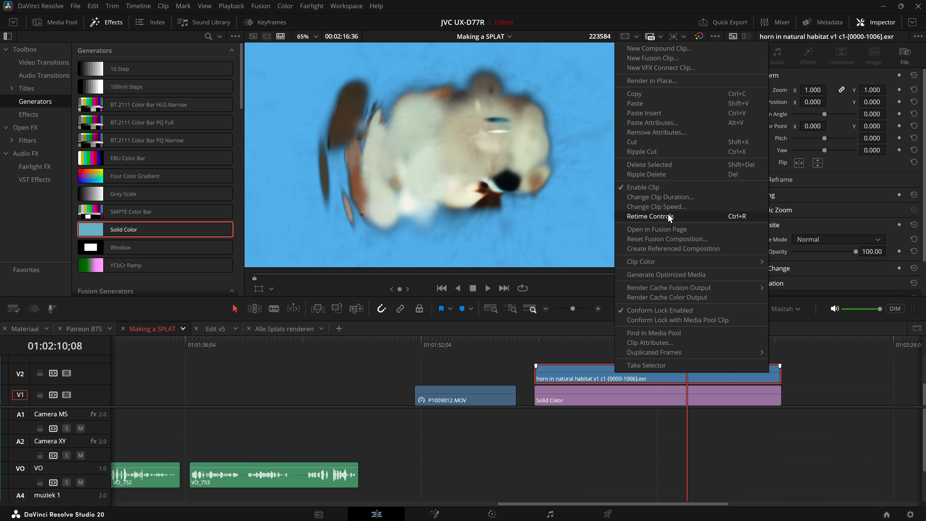
click(650, 343)
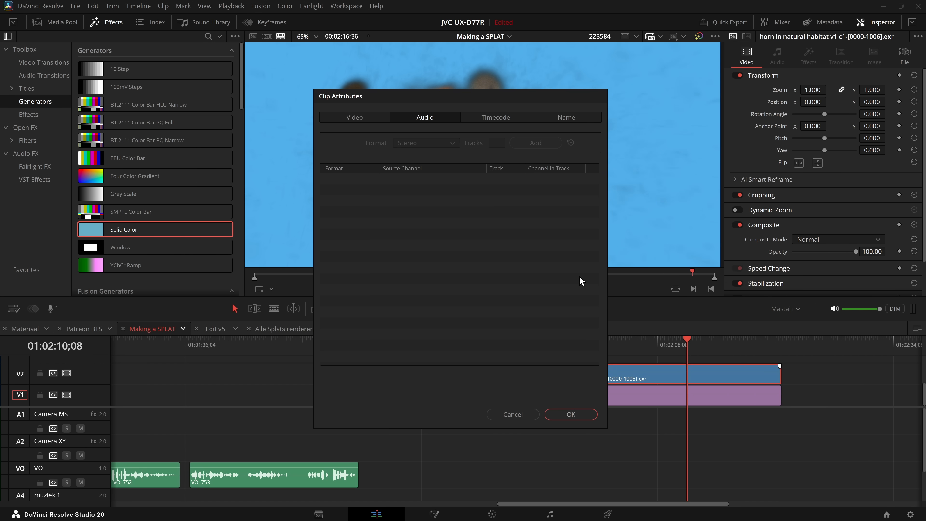
click(353, 117)
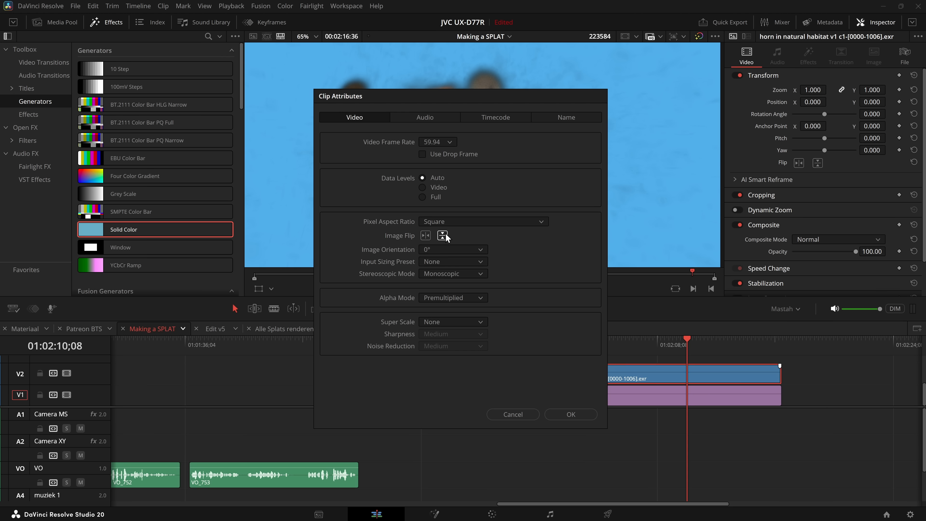
click(452, 297)
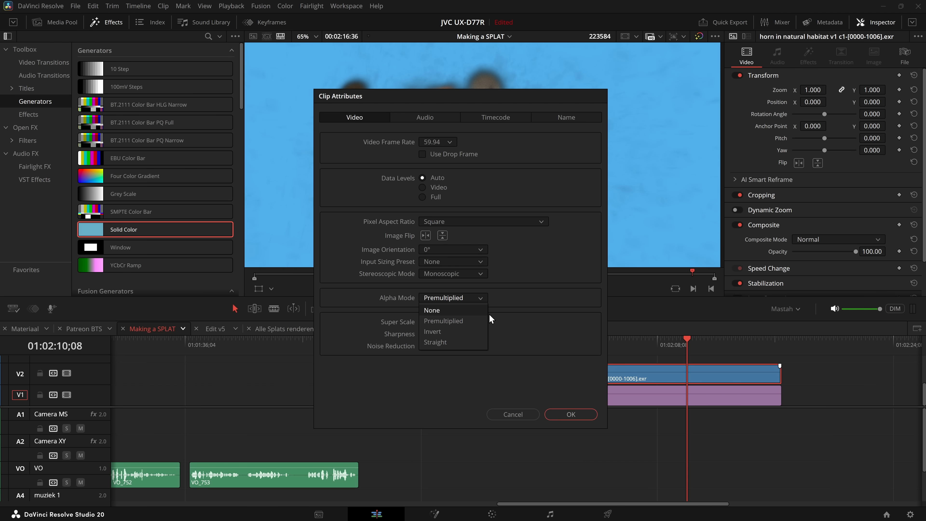
click(570, 414)
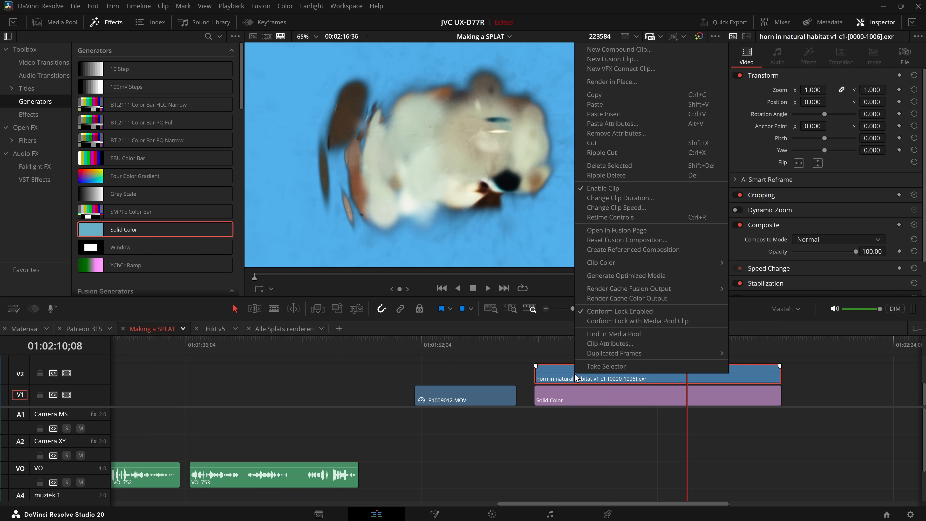
mouse_move(626, 230)
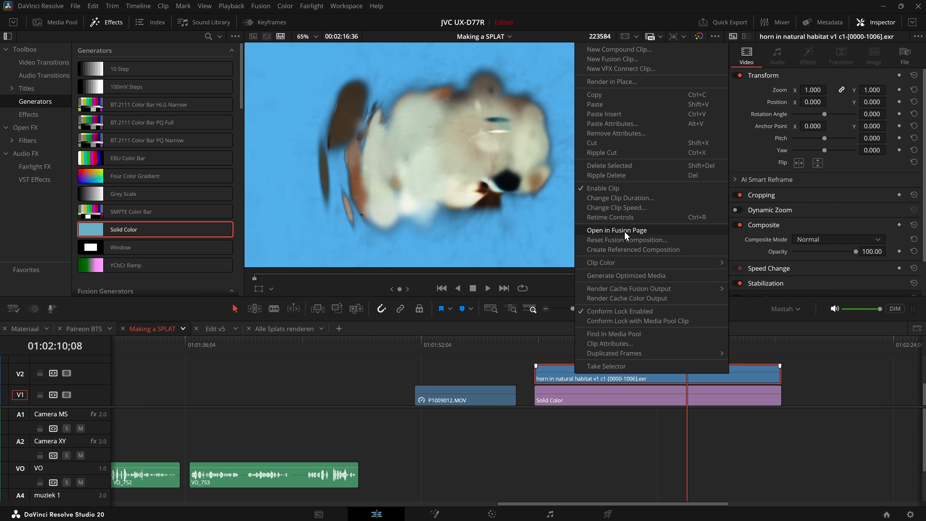
mouse_move(614, 232)
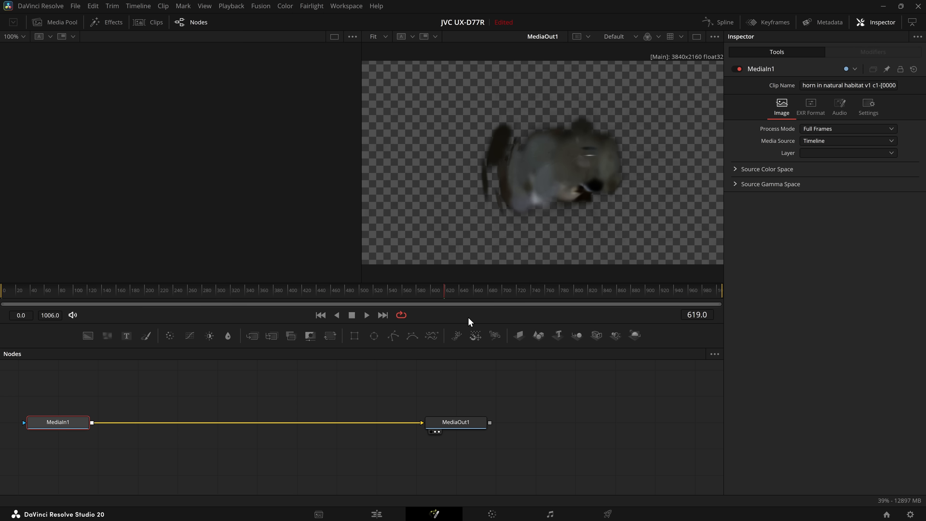
mouse_move(287, 370)
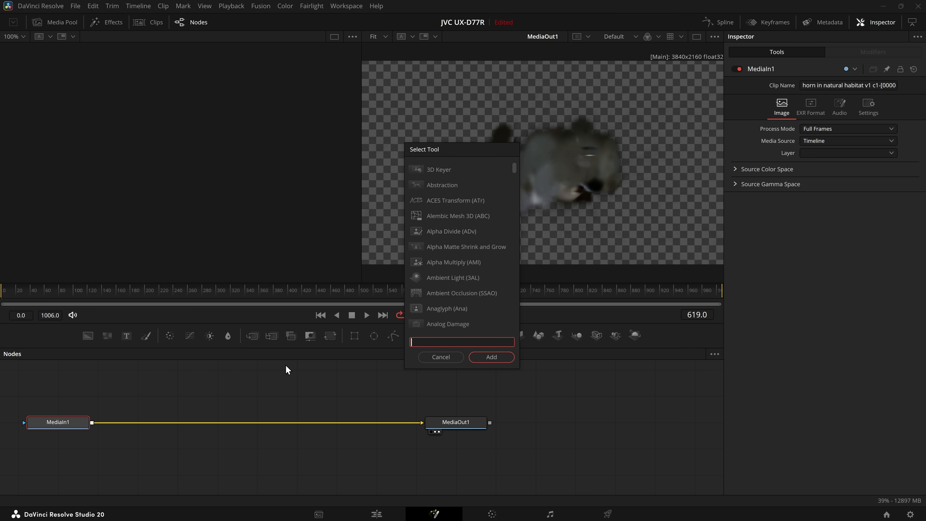
Step: Search 'matte', add a Matte Control node after MediaIn1 and set its Gamma to 0.5
text(m)
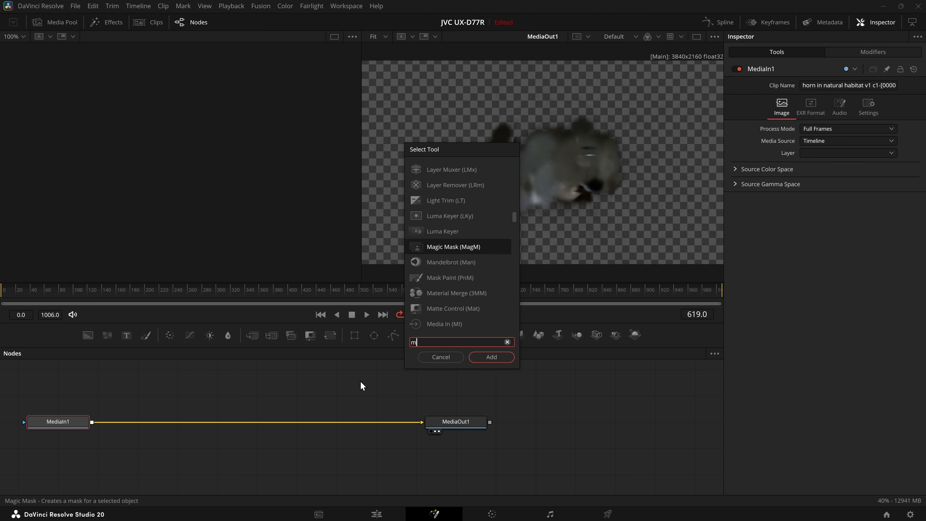
text(ate)
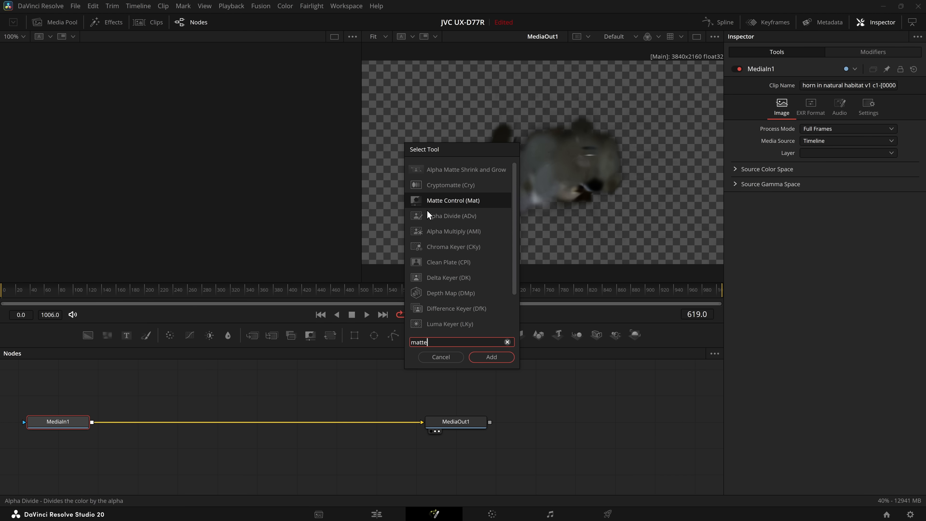
mouse_move(458, 204)
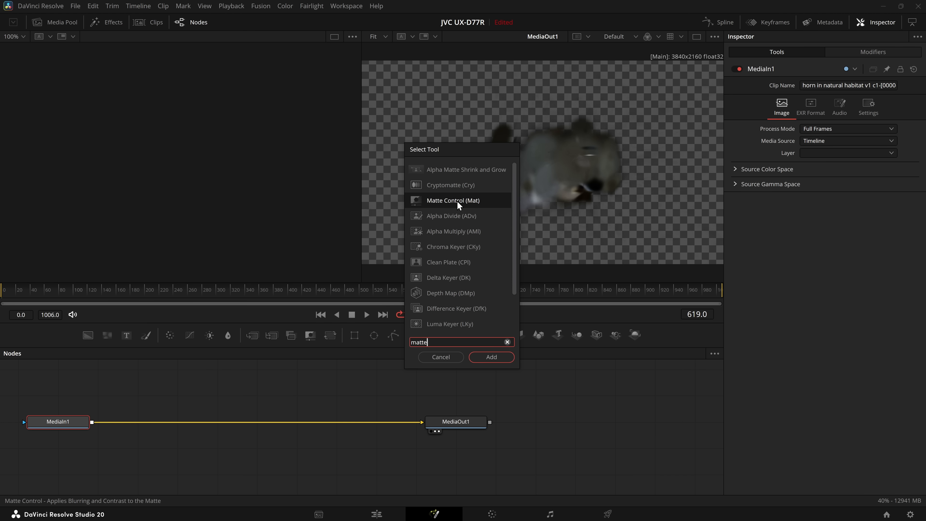
click(491, 357)
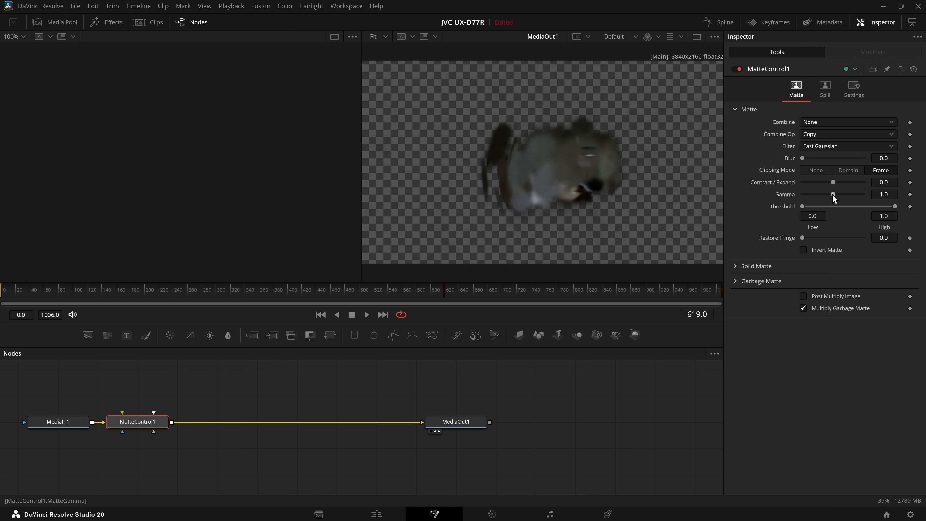
drag(831, 194, 803, 195)
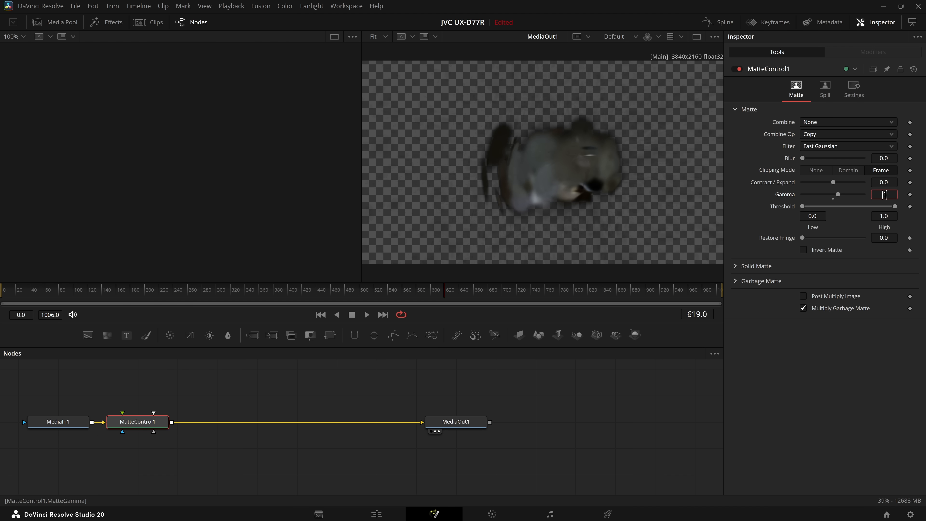
text(0.5)
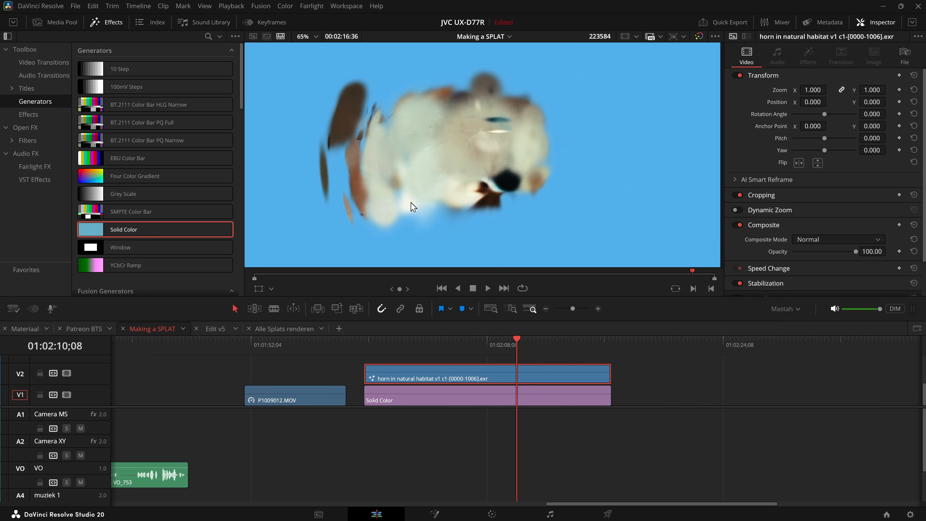
mouse_move(452, 329)
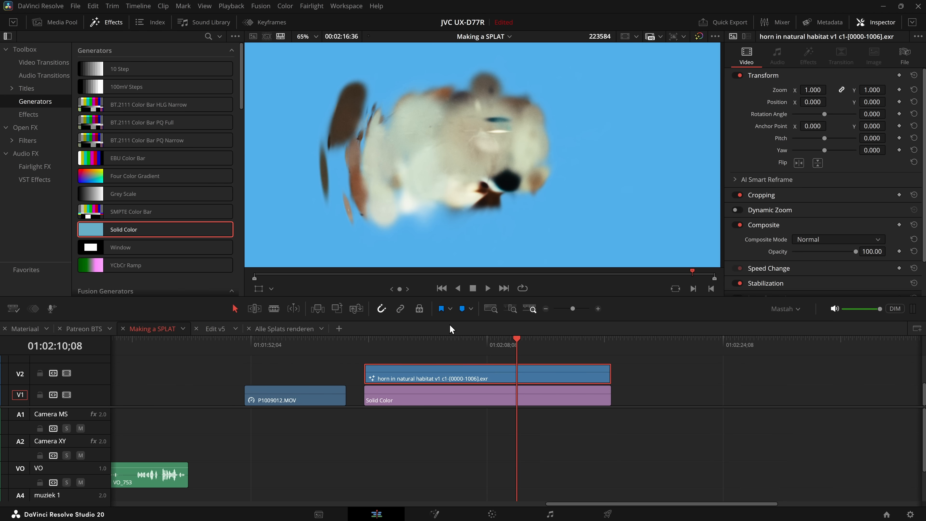
Step: Scrub through the horn EXR clip and play the splat composited over the blue background
click(425, 337)
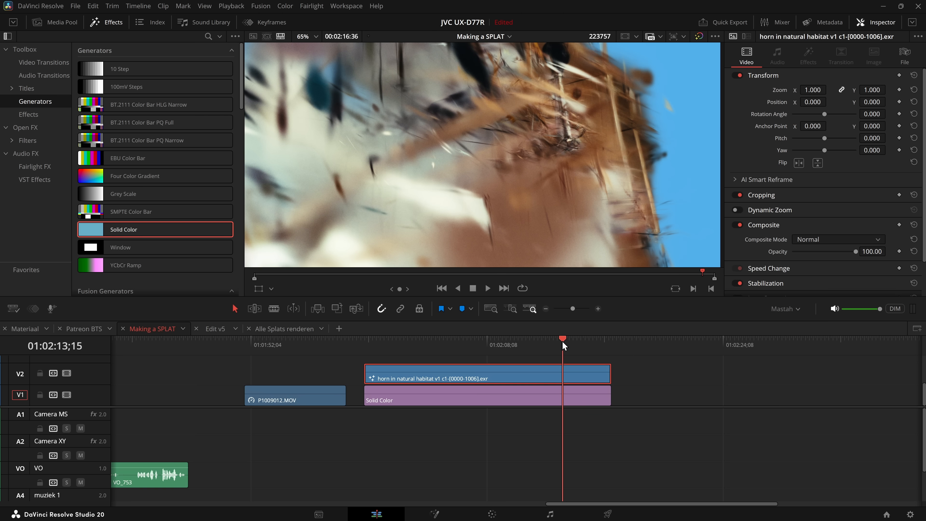
drag(563, 339, 548, 339)
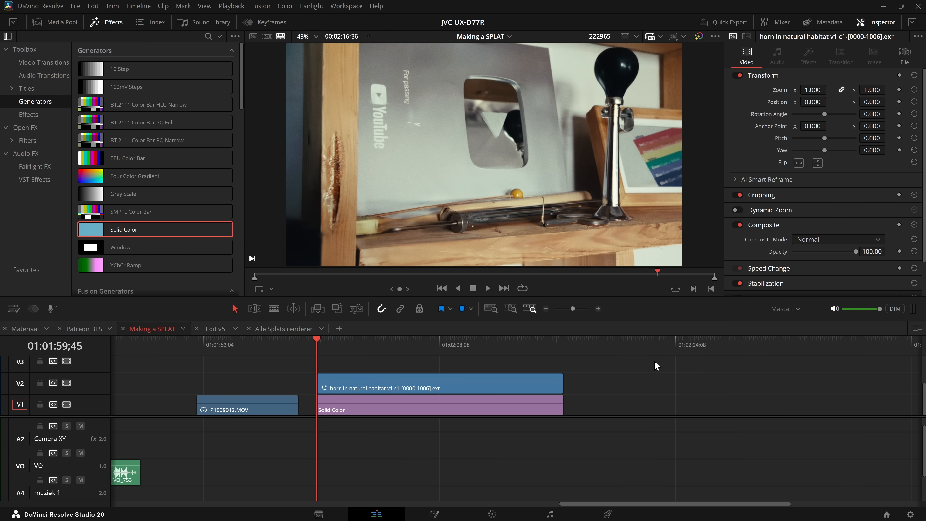
mouse_move(584, 229)
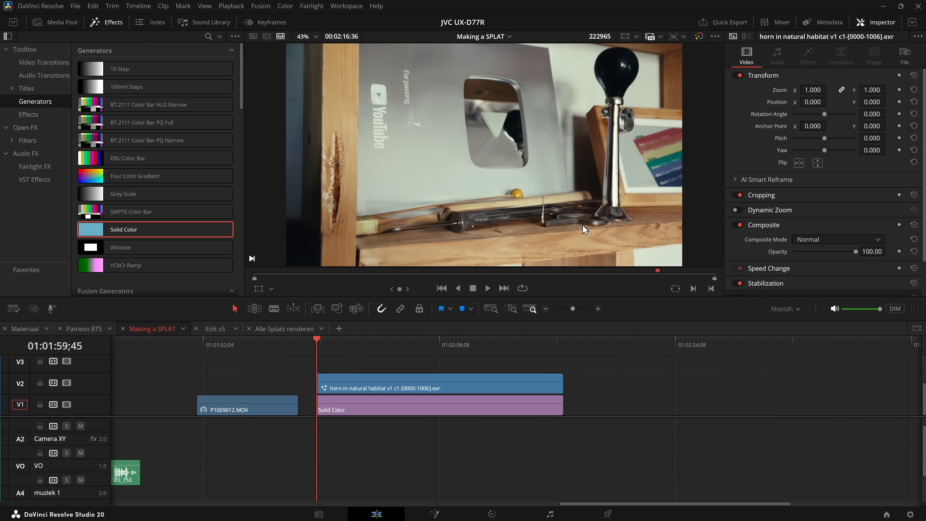
click(487, 289)
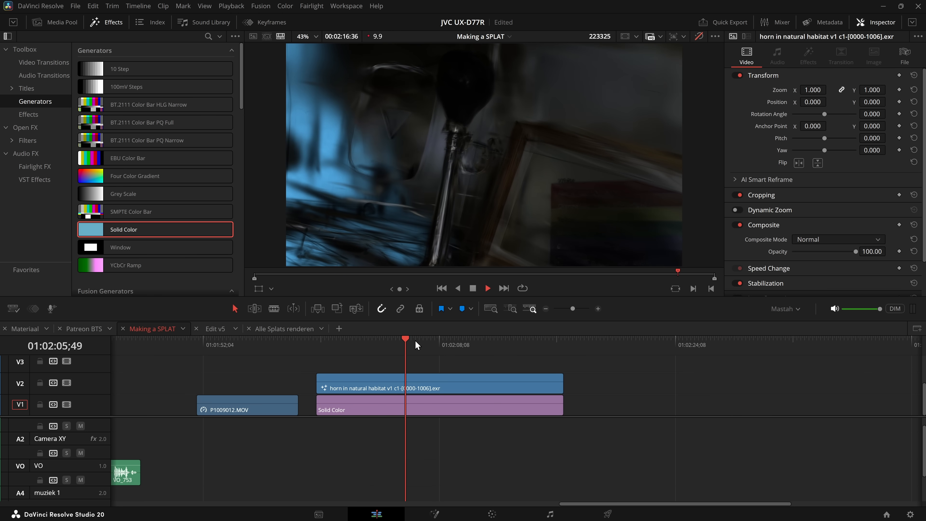
click(471, 344)
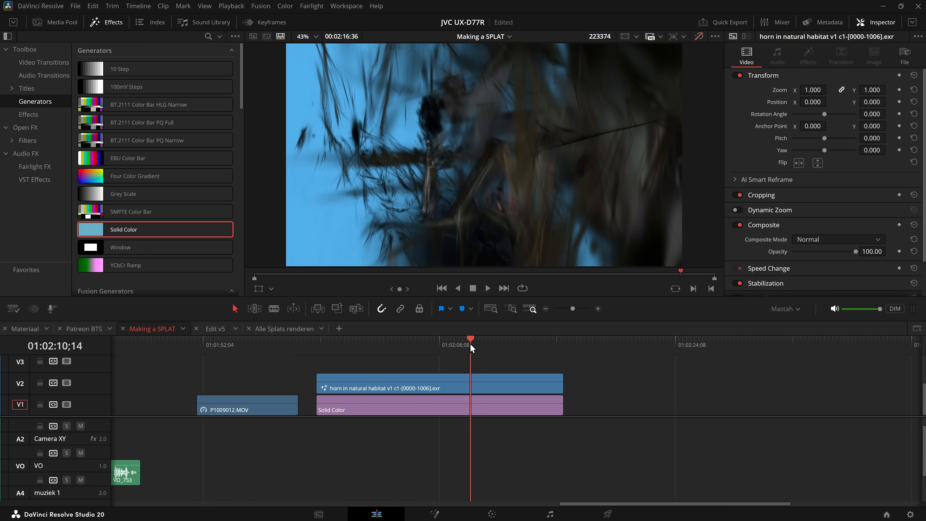